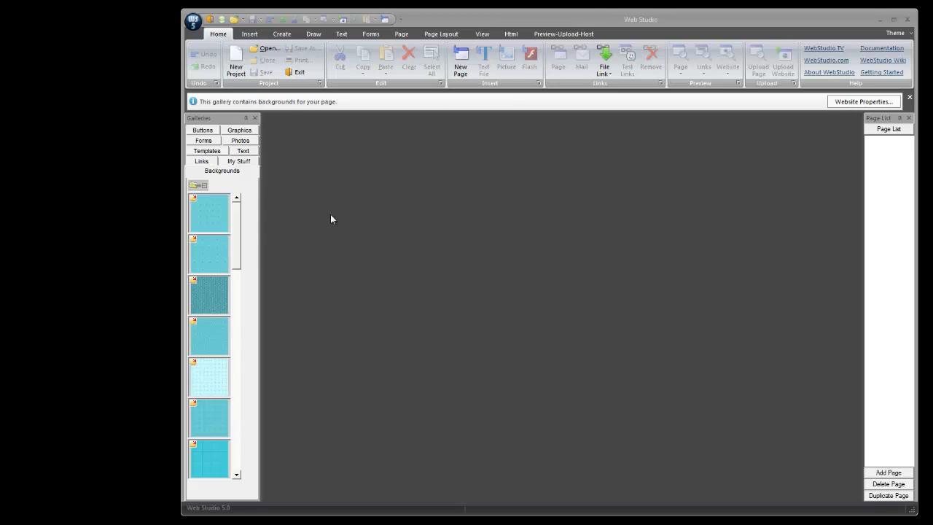
mouse_move(370, 221)
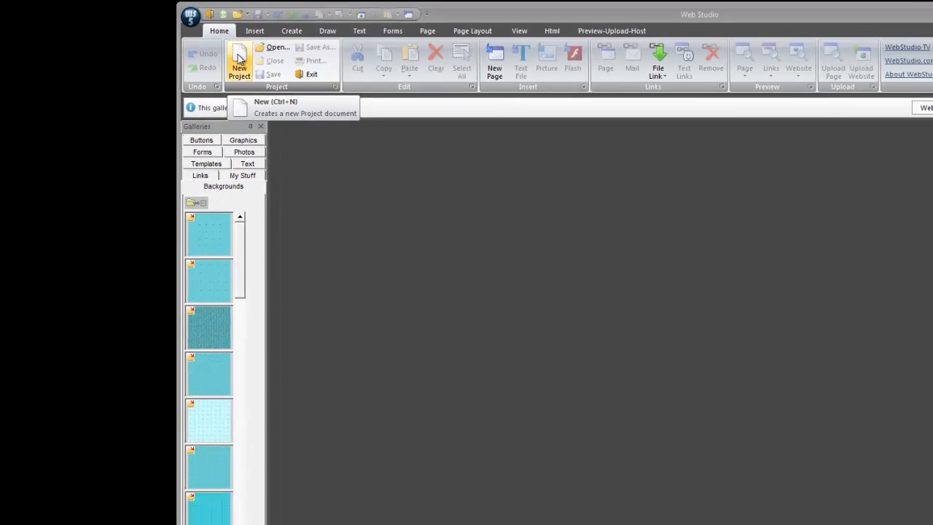
- Start a new blank project and show the Forms ribbon commands
left_click(239, 62)
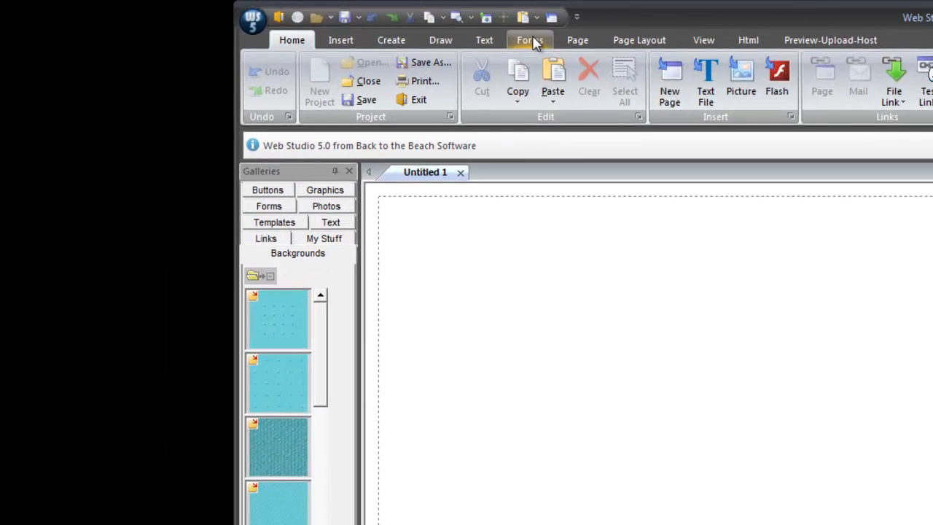
left_click(529, 41)
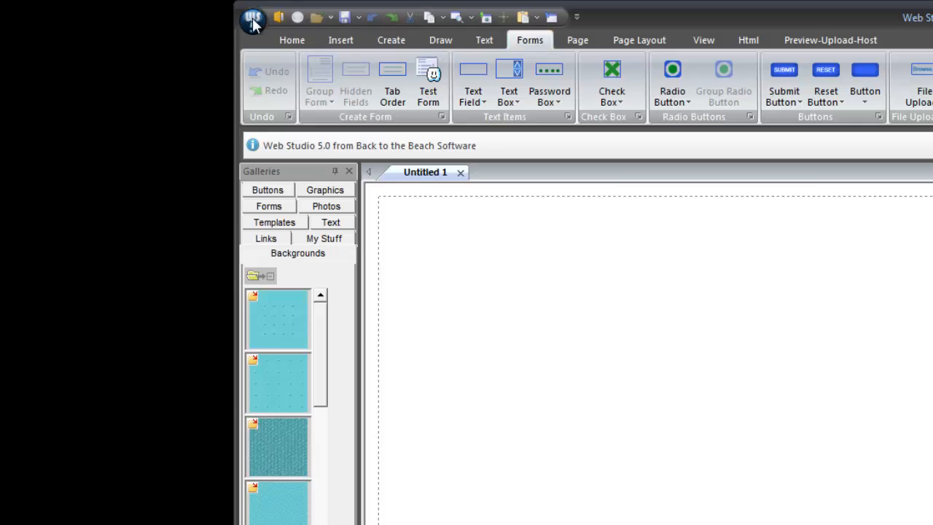
mouse_move(347, 35)
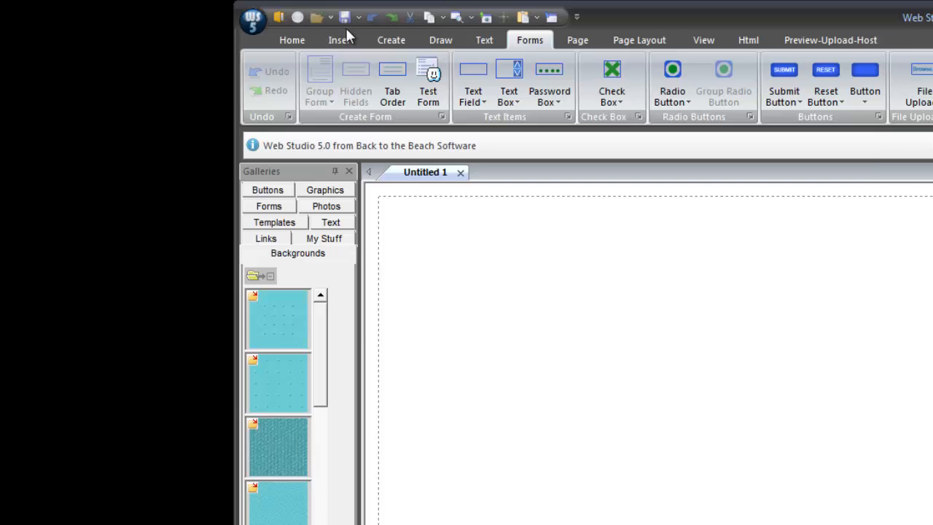
mouse_move(630, 26)
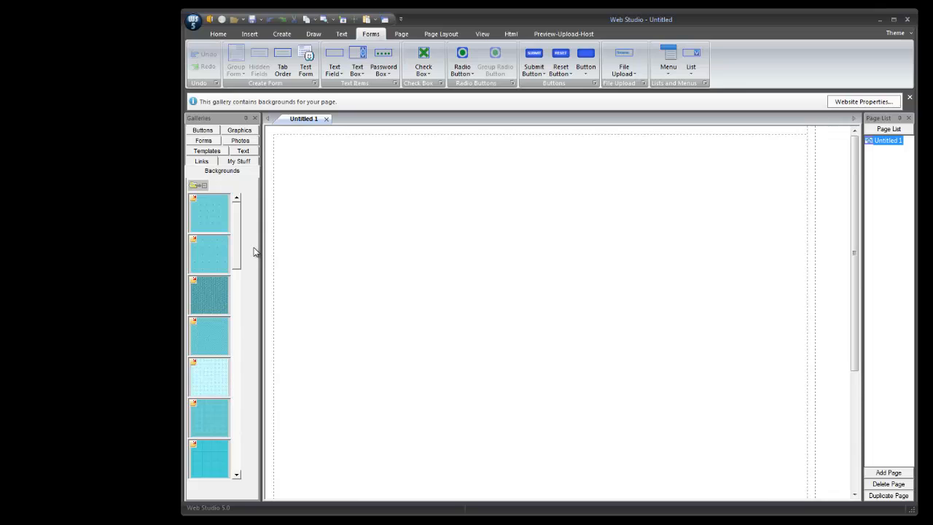
mouse_move(241, 178)
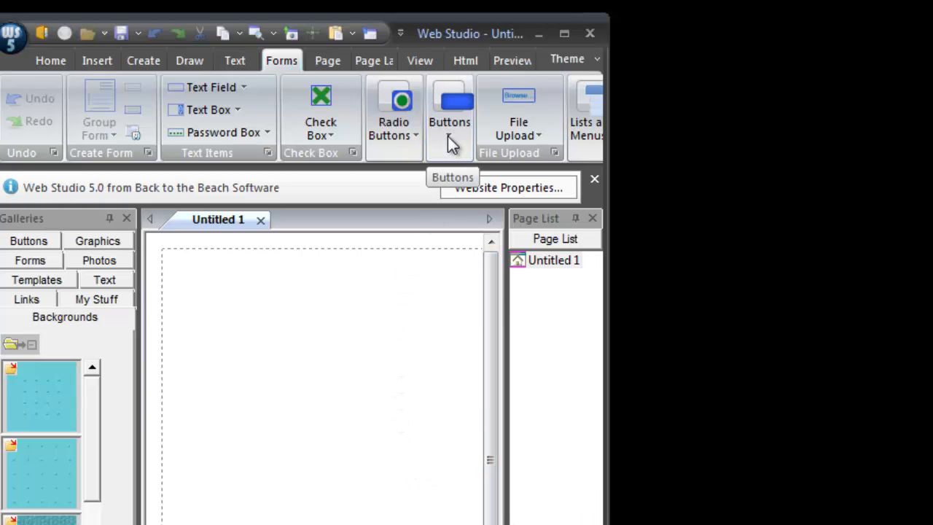
- Collapse the ribbon so only the tab names show
left_click(449, 113)
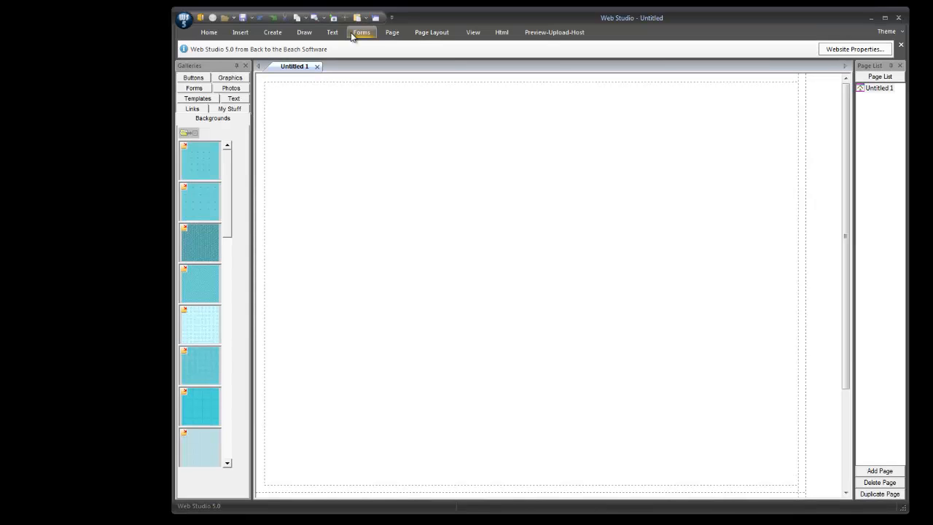
- Expand the Forms ribbon commands again
left_click(361, 32)
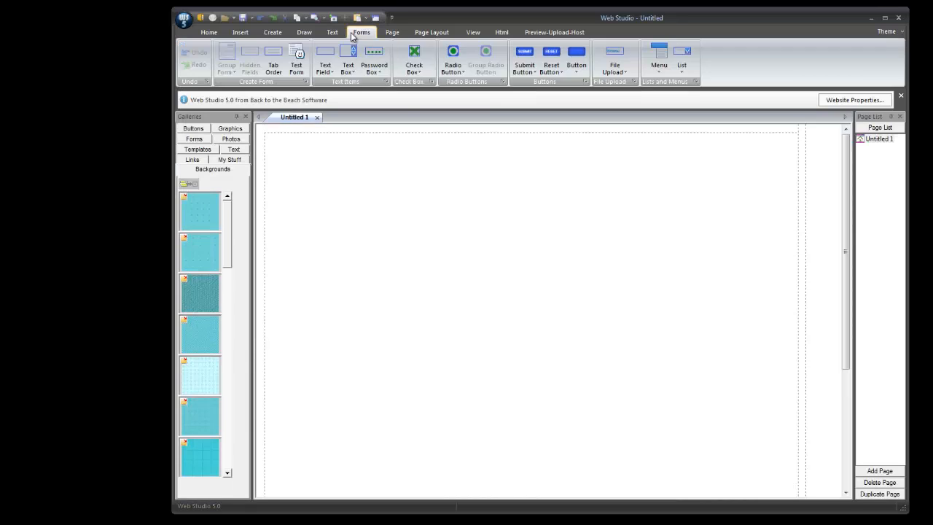
mouse_move(489, 227)
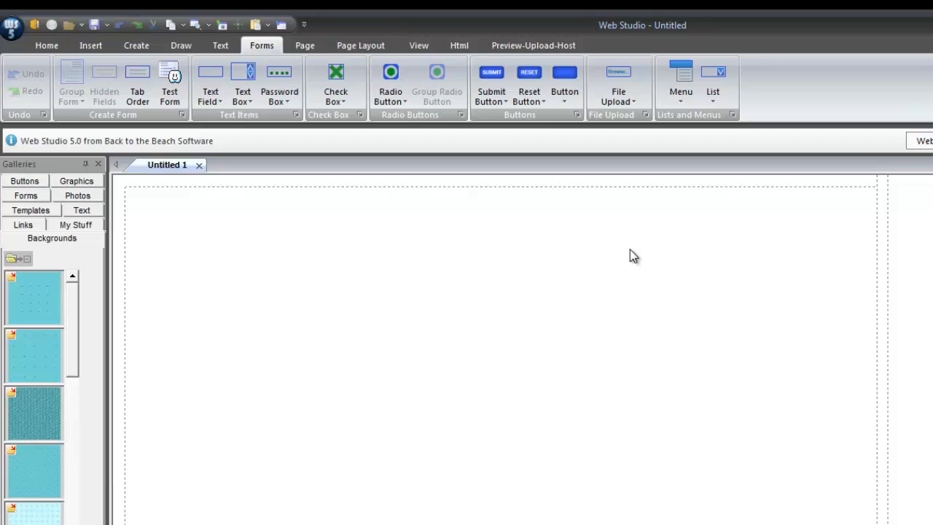
mouse_move(577, 172)
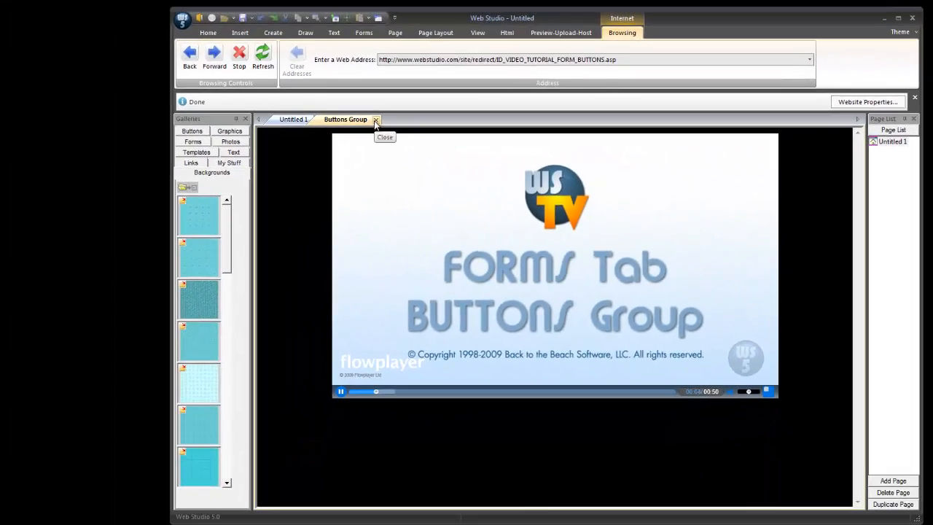
left_click(376, 119)
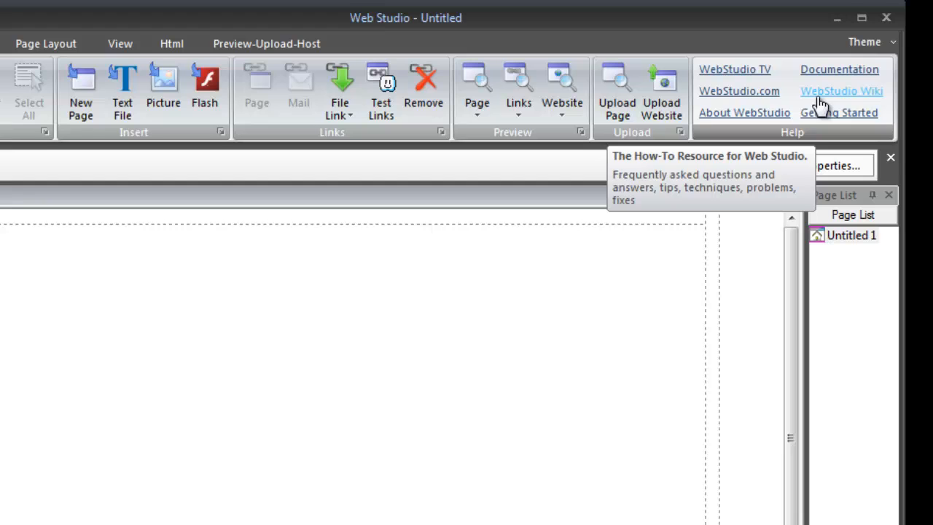
mouse_move(722, 143)
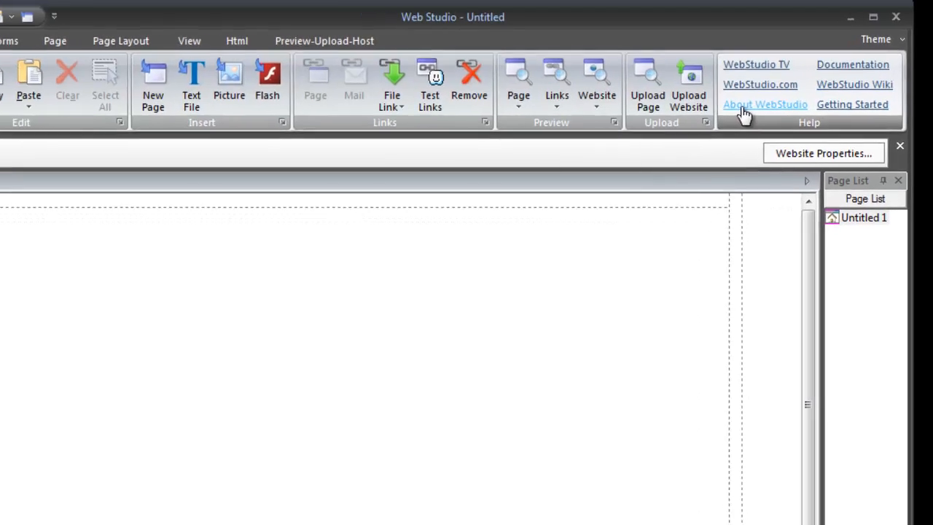
left_click(764, 105)
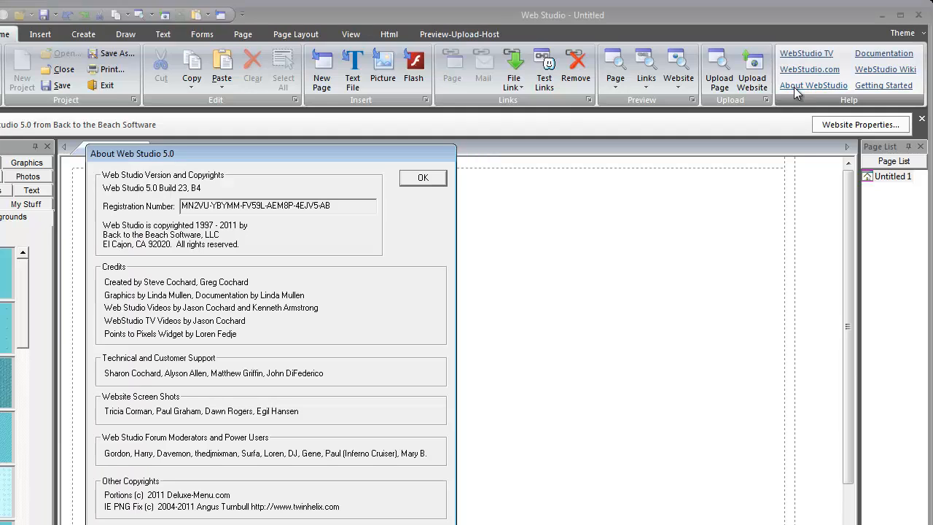
mouse_move(731, 142)
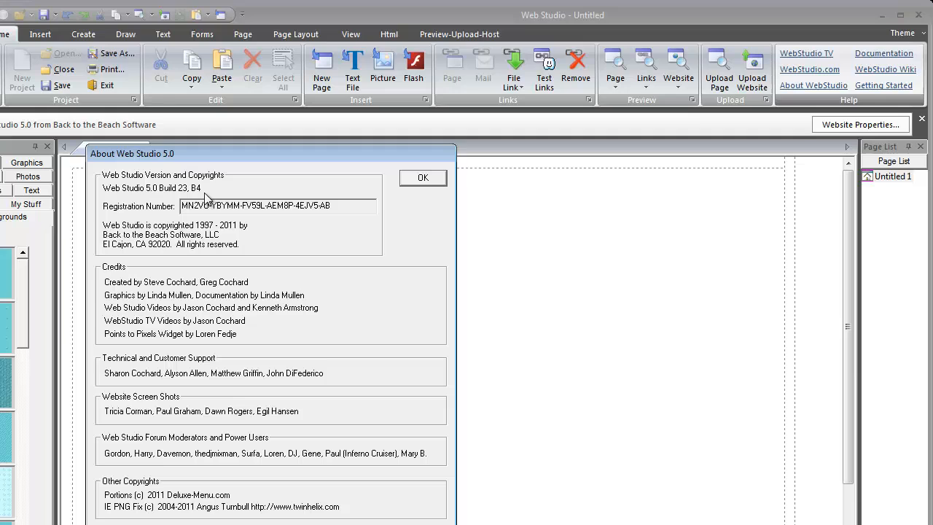
mouse_move(161, 203)
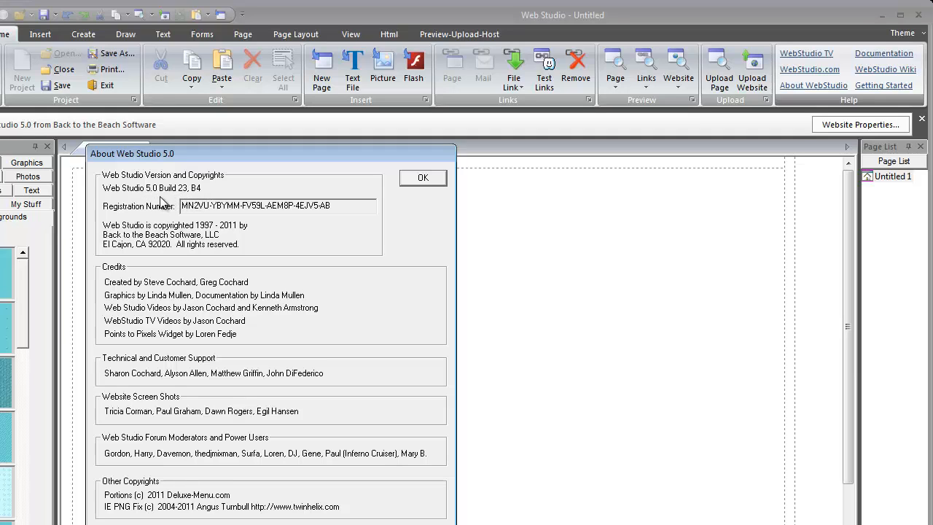
mouse_move(388, 196)
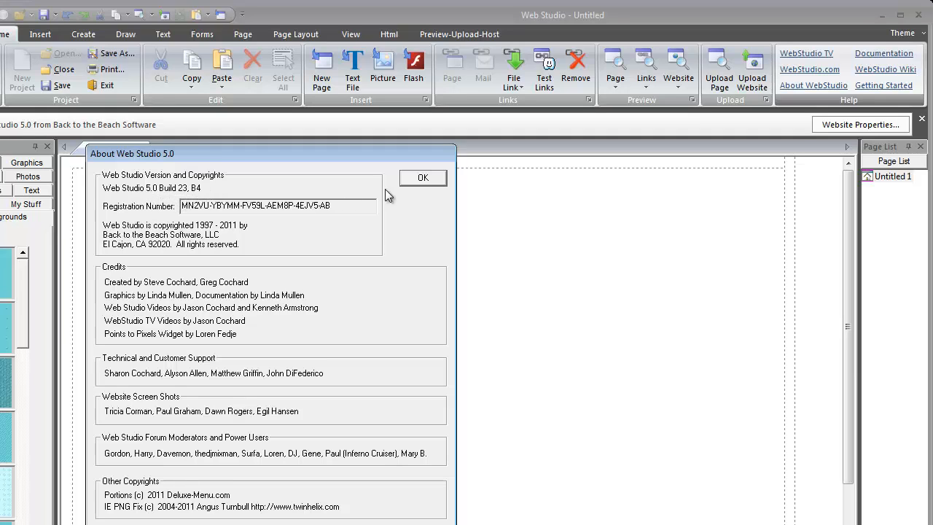
left_click(422, 178)
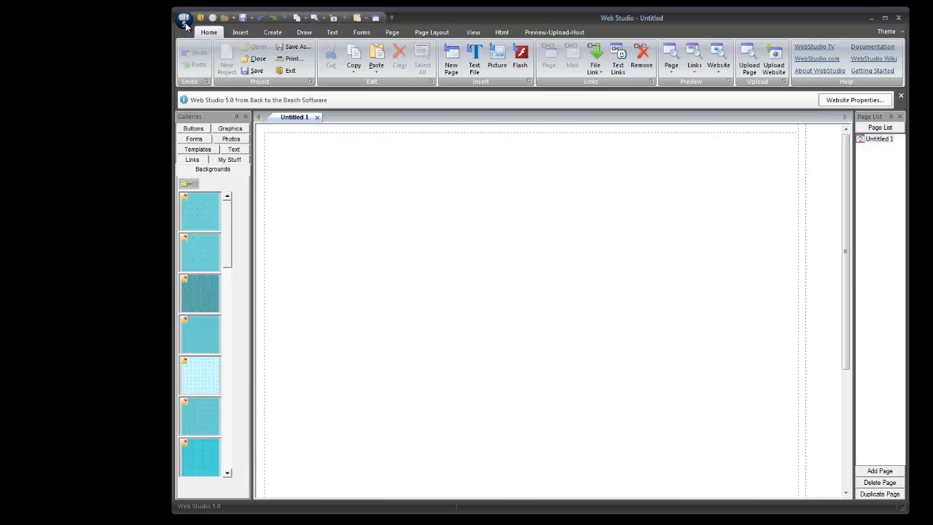
- Show the main application menu with project, save, print and publish commands
left_click(186, 17)
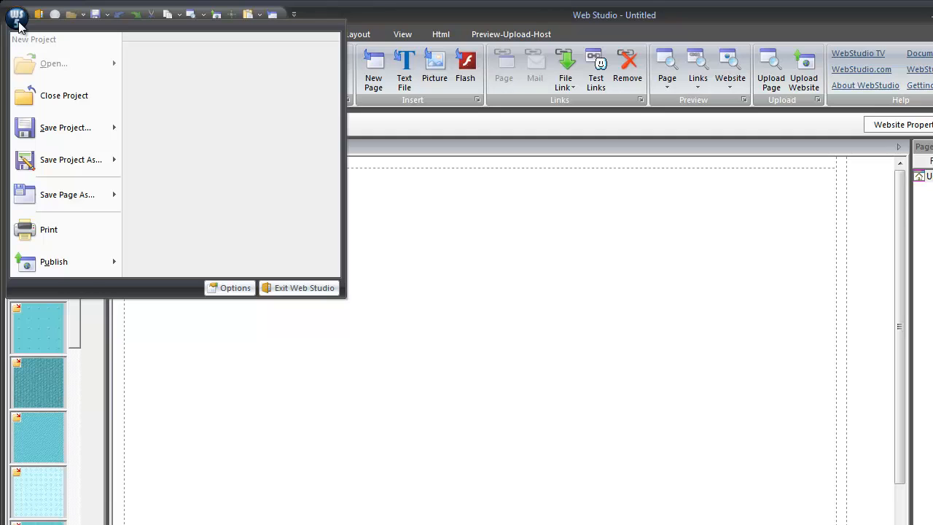
mouse_move(30, 70)
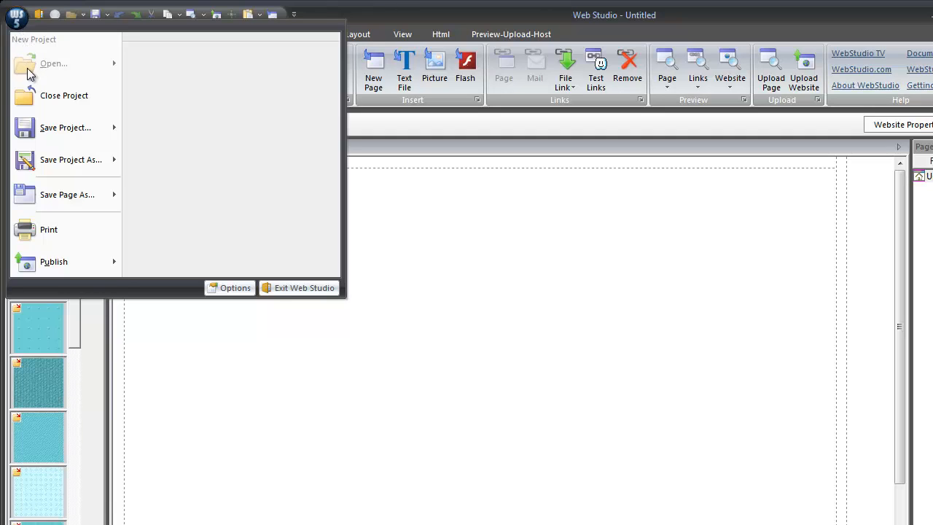
mouse_move(230, 289)
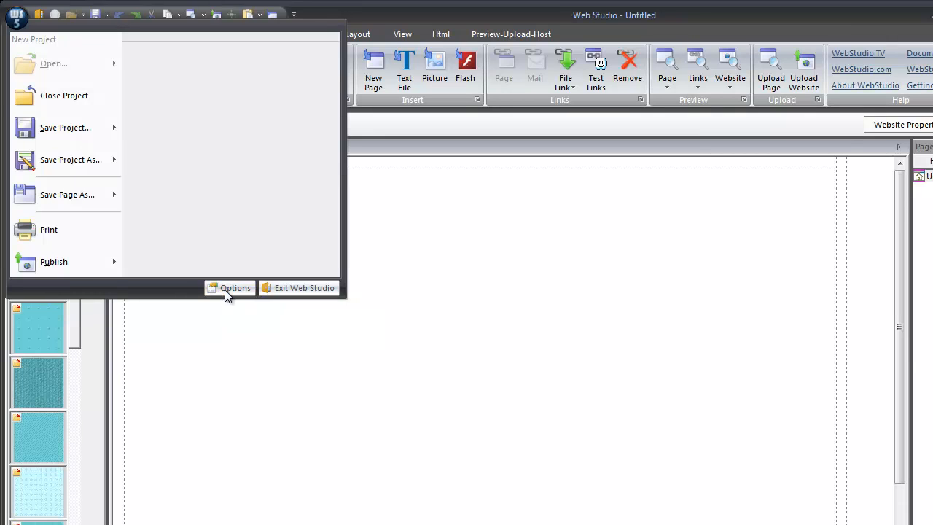
- Review the Web Studio Options dialog and close it with OK
left_click(235, 287)
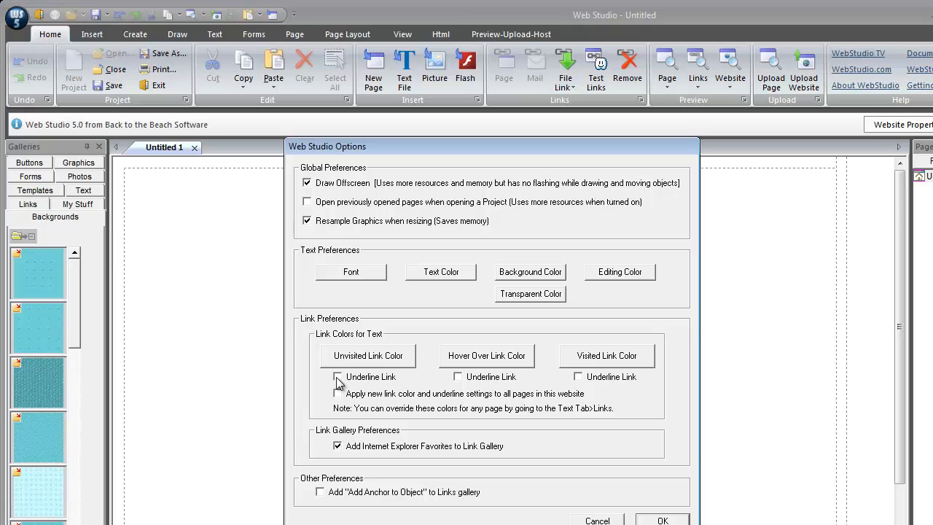
mouse_move(339, 385)
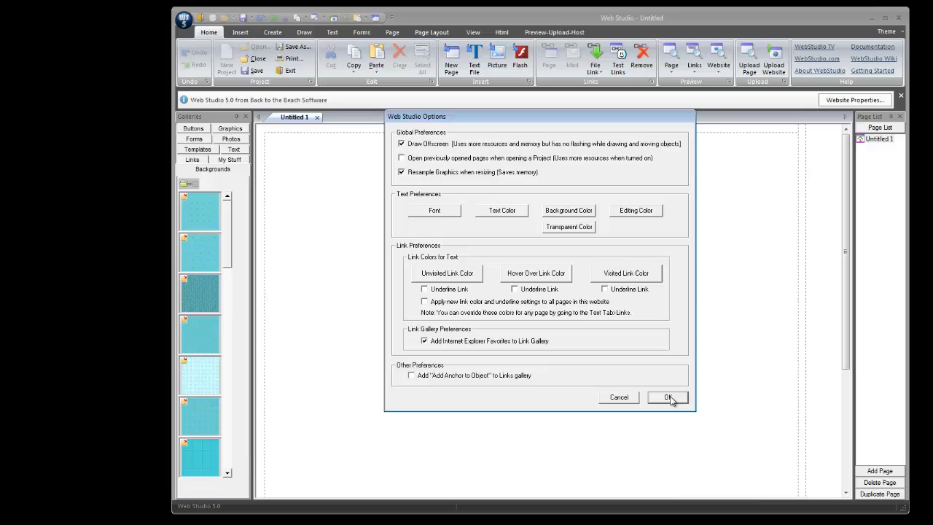
left_click(668, 396)
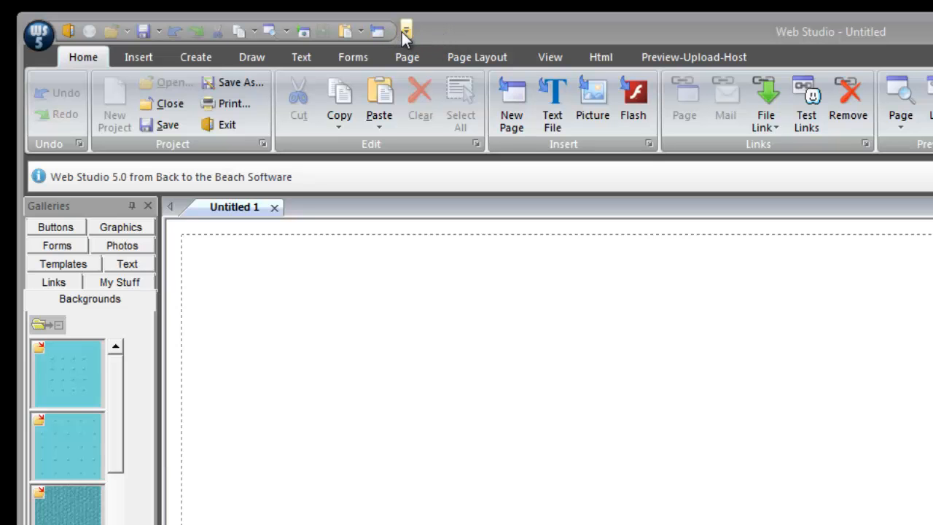
- Toggle Paste in the Quick Access Toolbar and reopen its customization list
left_click(405, 32)
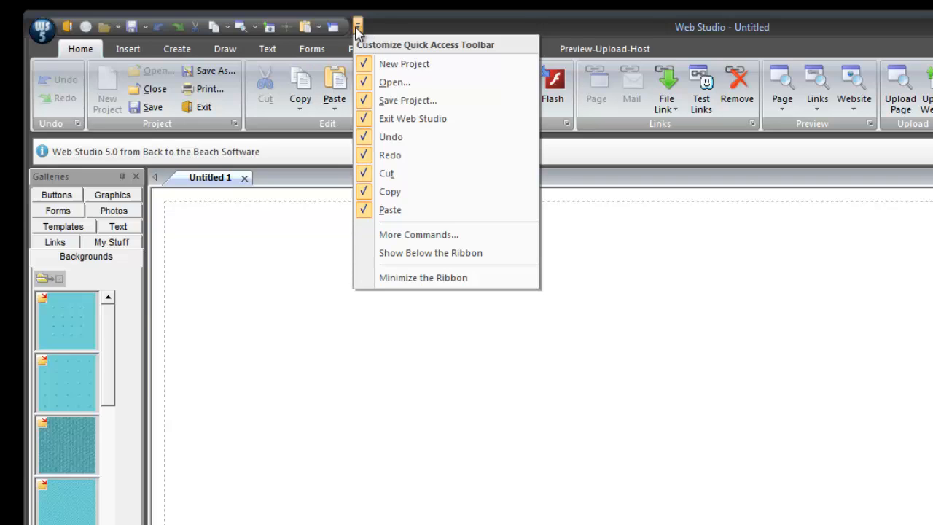
mouse_move(365, 50)
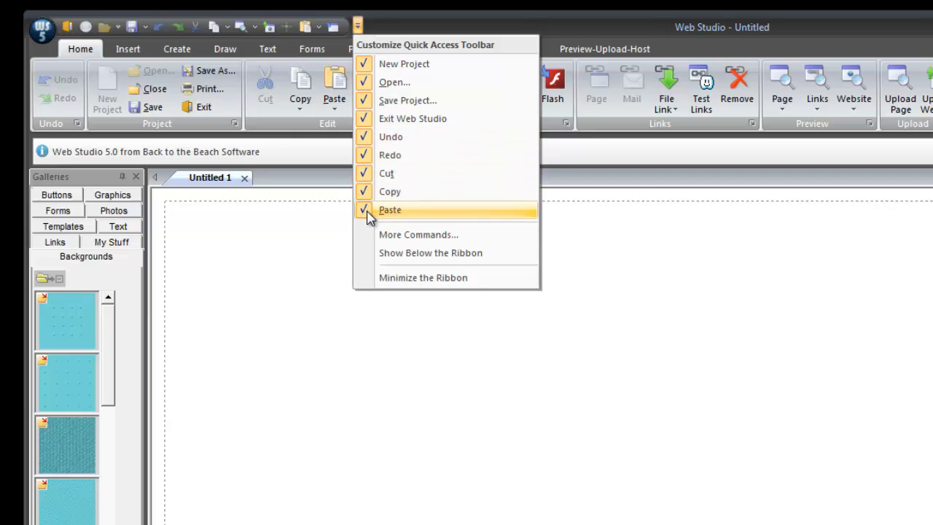
left_click(391, 210)
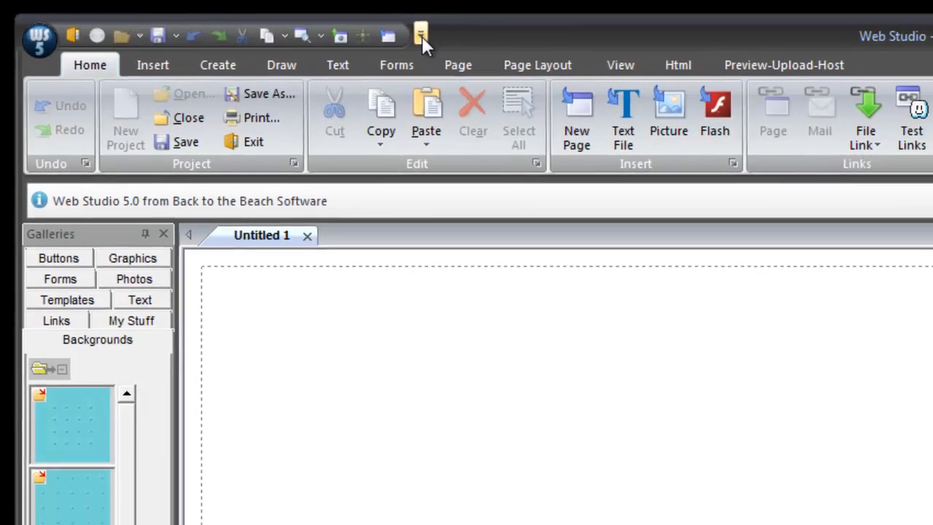
left_click(421, 35)
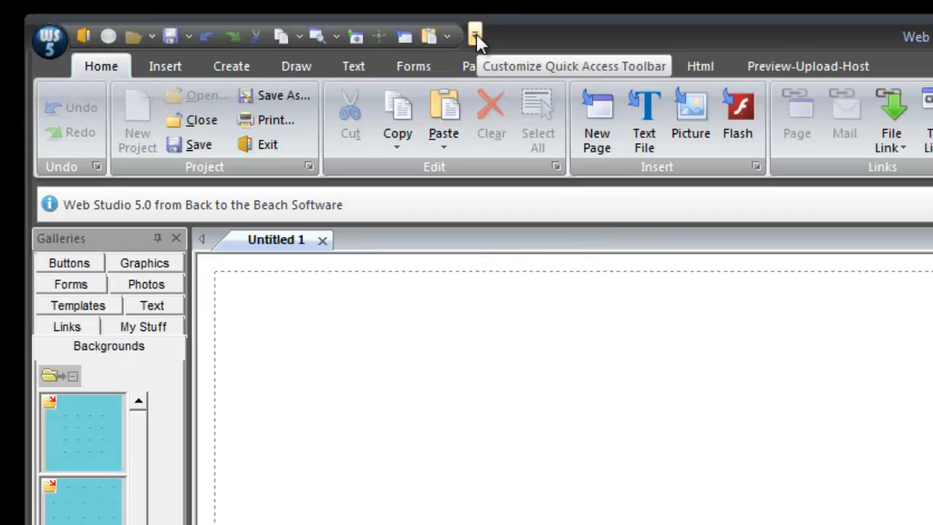
left_click(475, 35)
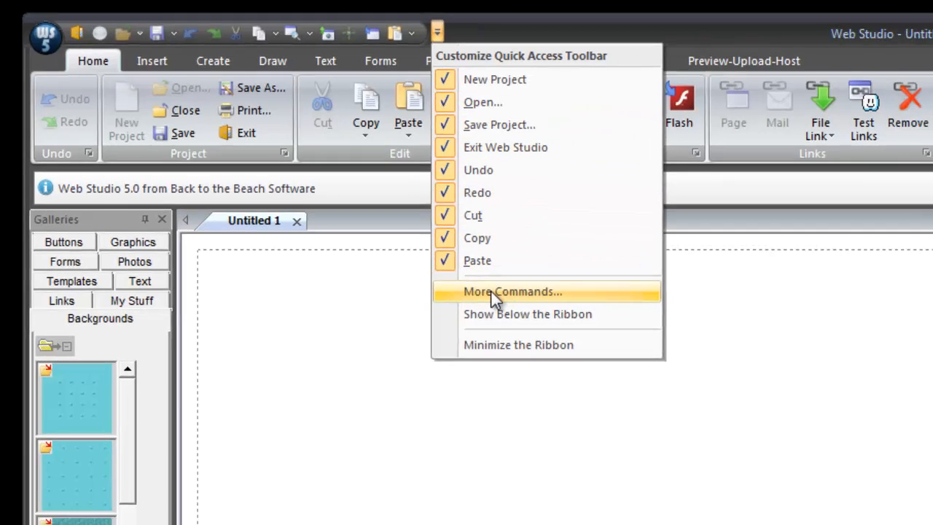
- Add Print to the quick access commands in the Customize dialog
left_click(513, 292)
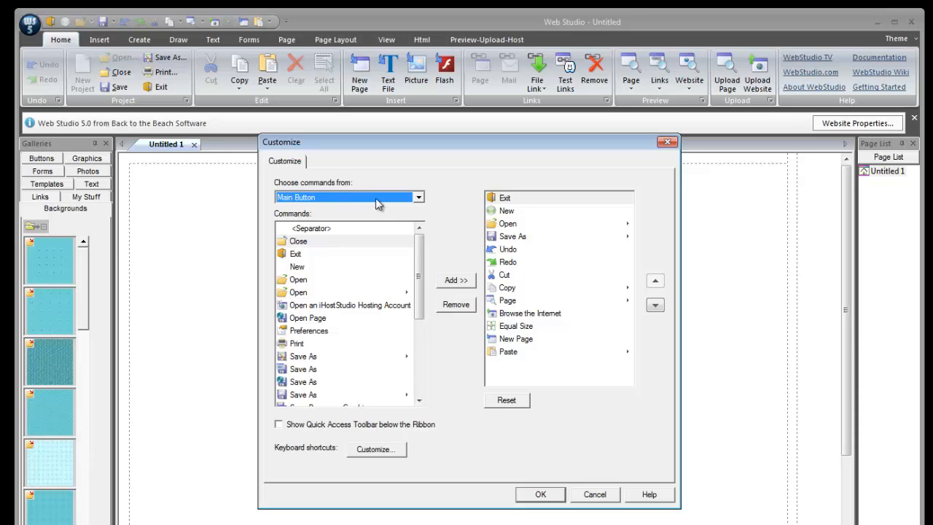
mouse_move(528, 226)
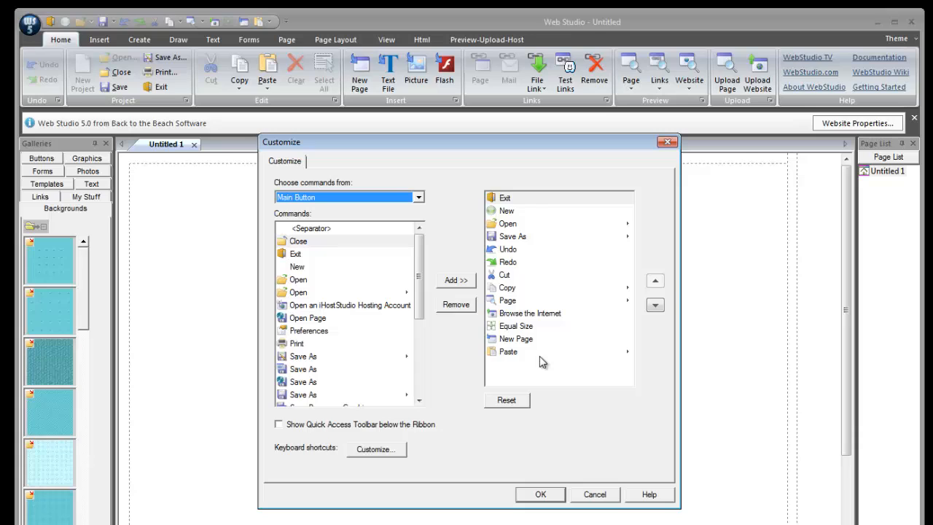
left_click(507, 352)
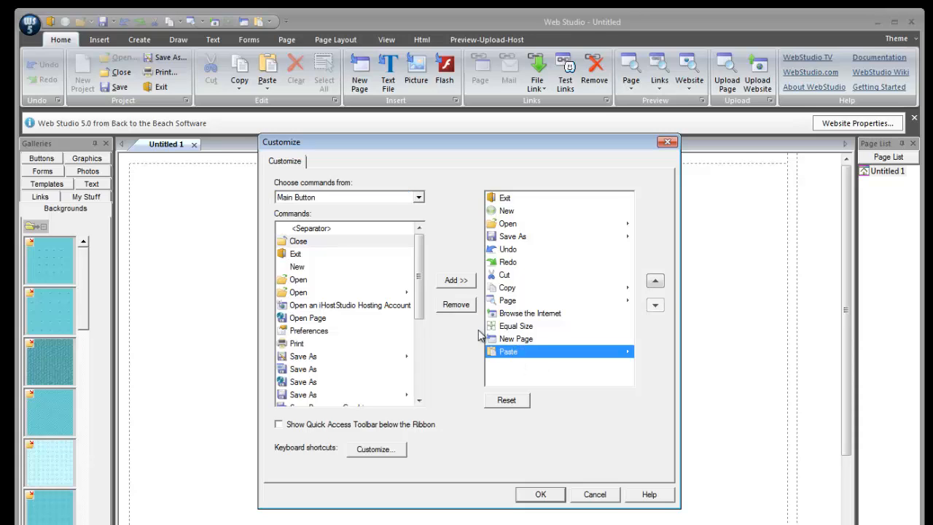
left_click(455, 305)
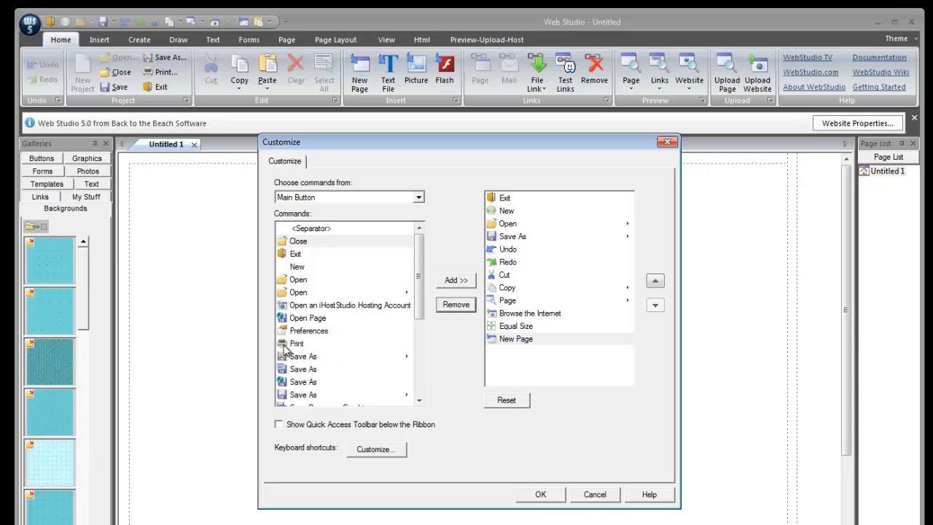
left_click(298, 343)
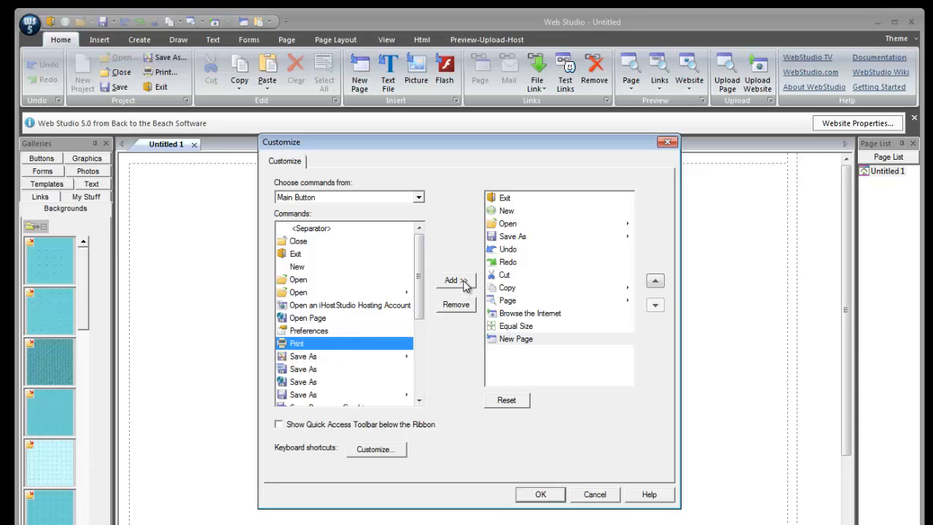
left_click(452, 280)
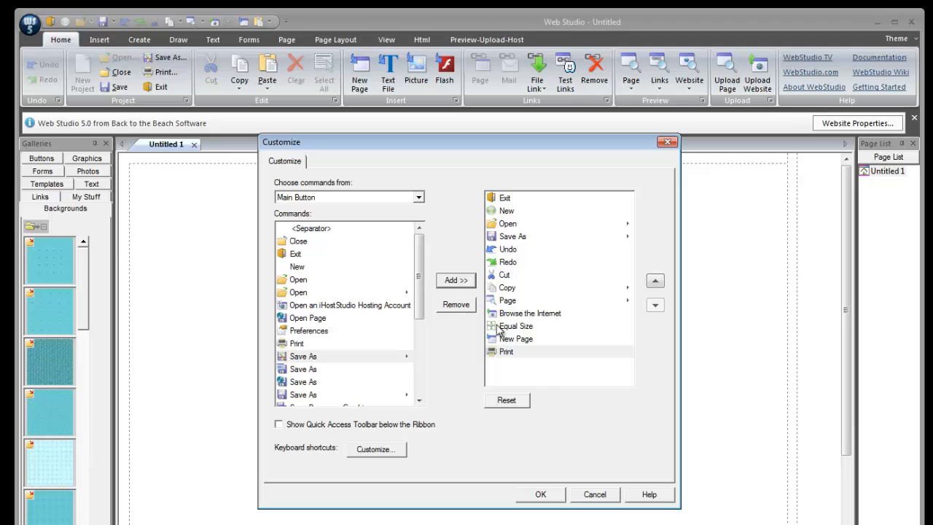
mouse_move(554, 496)
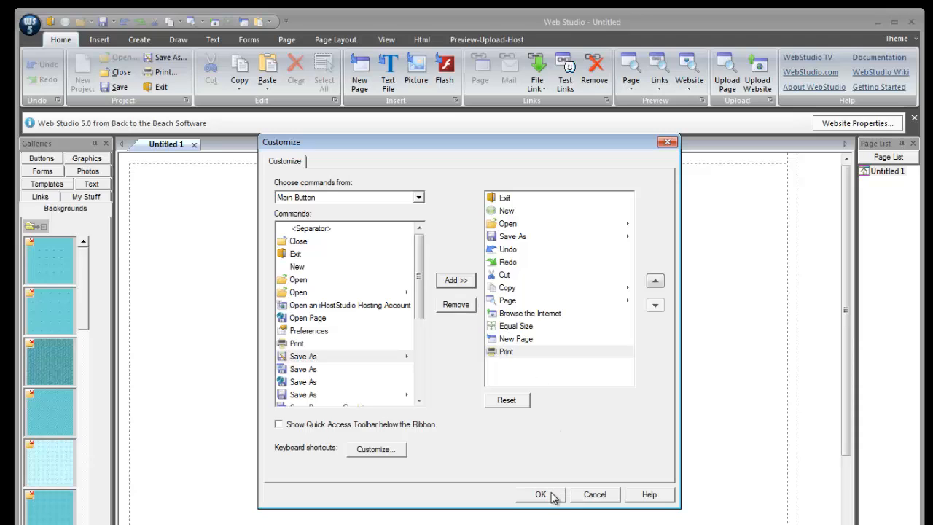
mouse_move(503, 405)
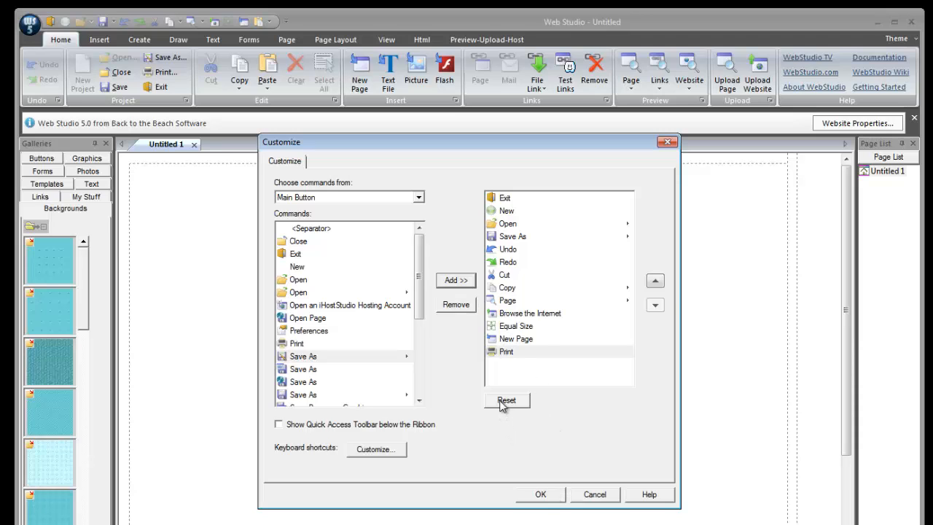
- Reset the Quick Access Toolbar to its default commands and close the dialog
left_click(506, 400)
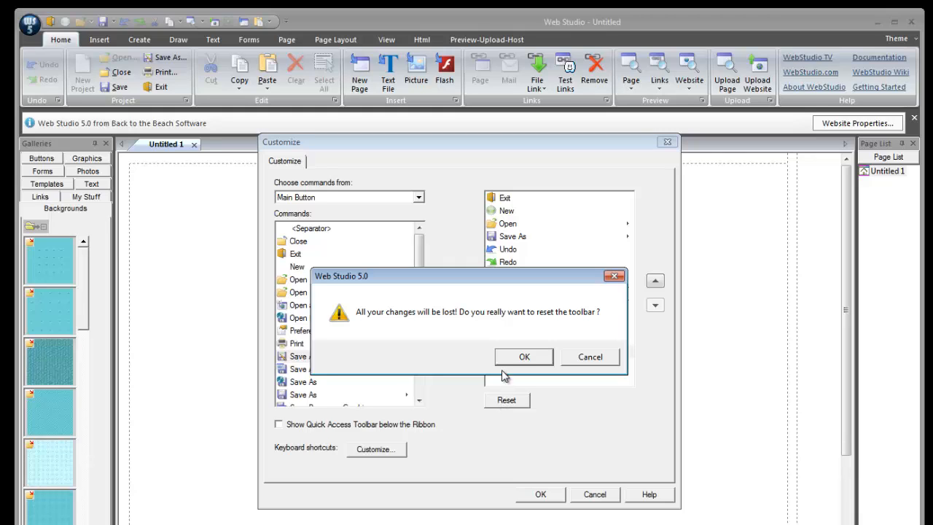
left_click(525, 356)
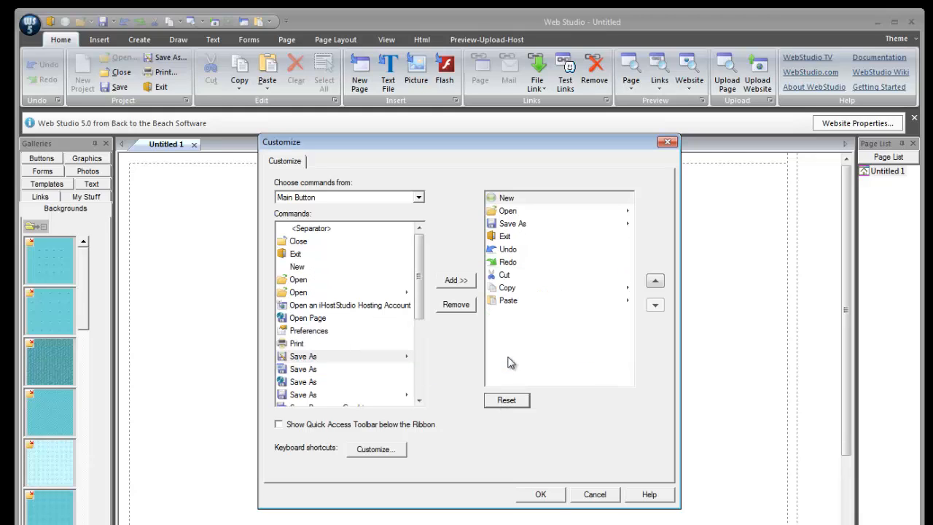
left_click(540, 494)
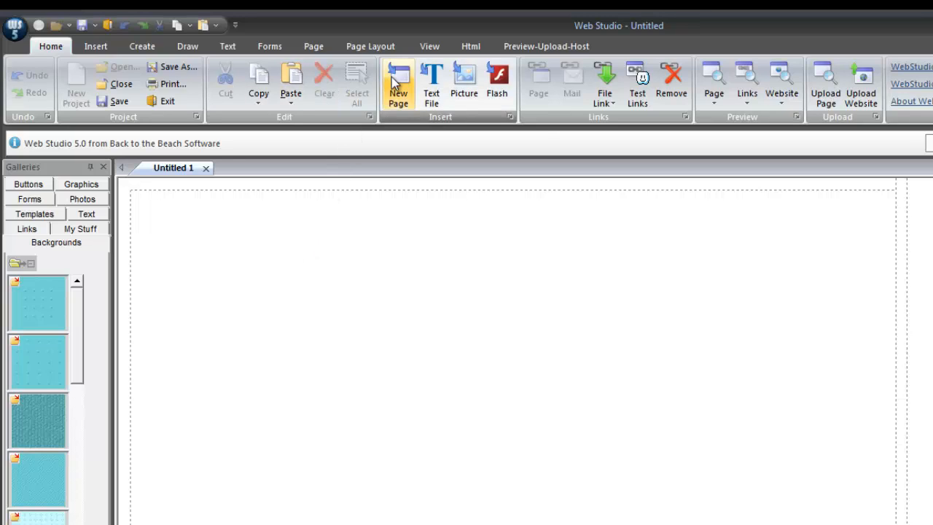
mouse_move(398, 82)
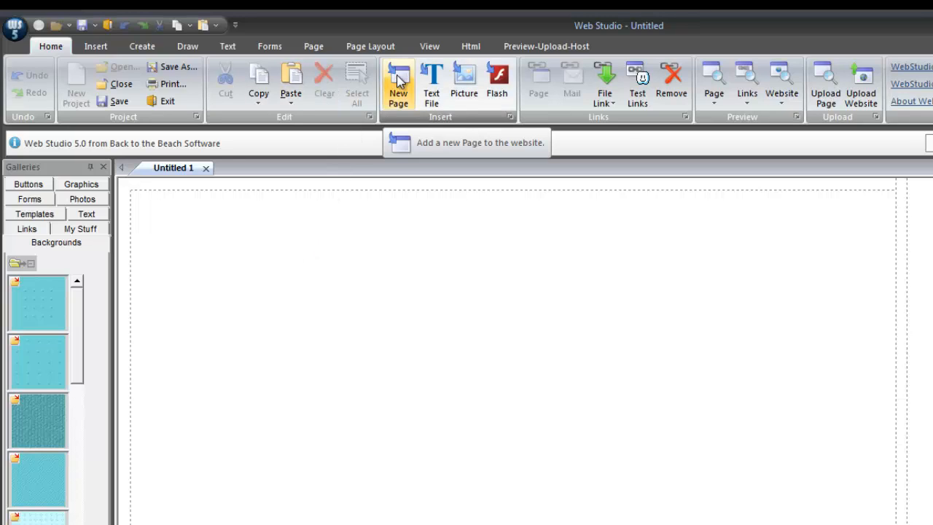
- Move the Quick Access Toolbar to show below the ribbon
right_click(398, 83)
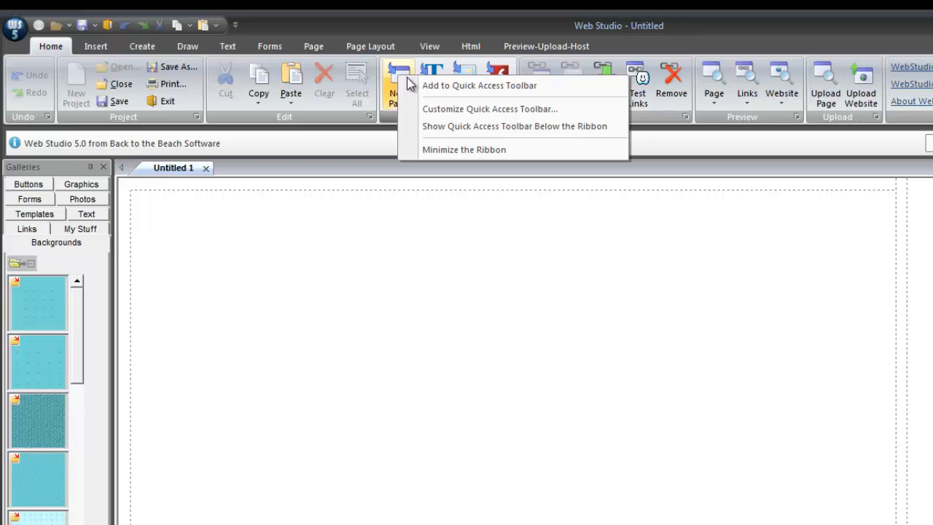
mouse_move(478, 85)
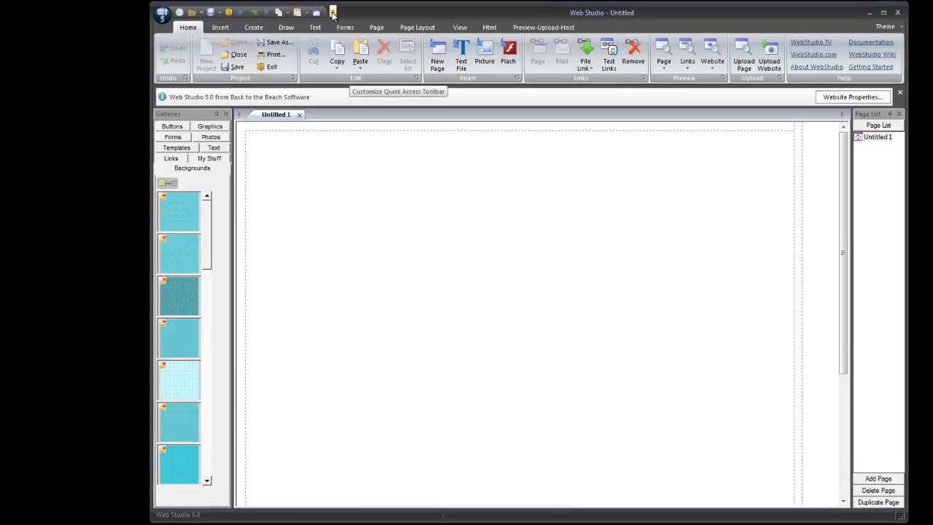
left_click(332, 11)
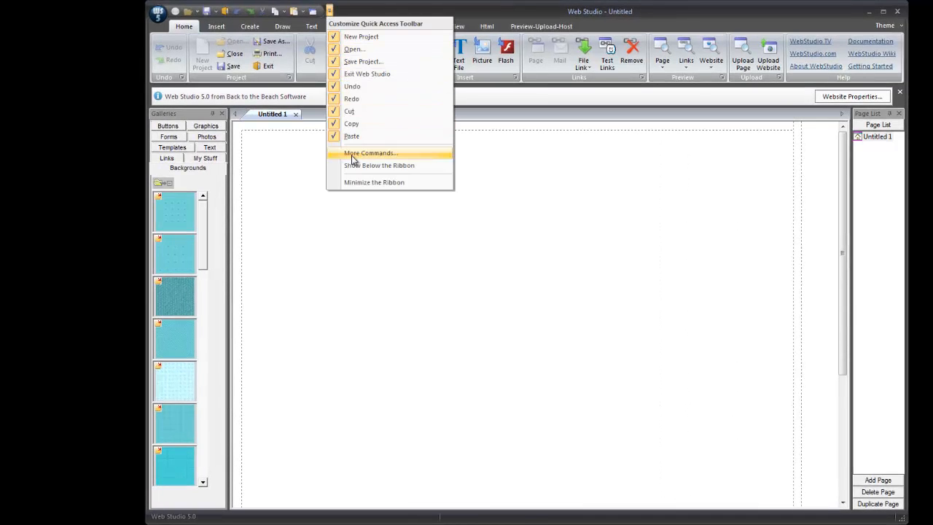
mouse_move(356, 166)
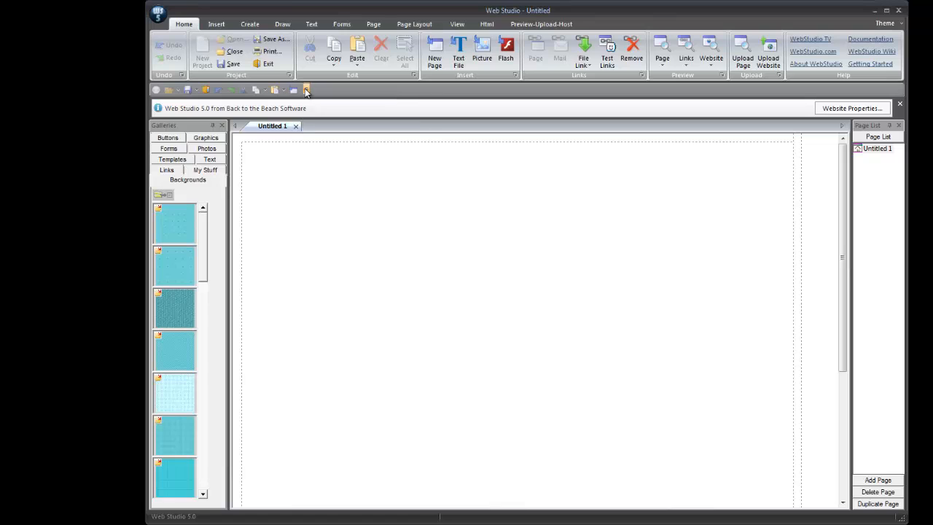
left_click(306, 91)
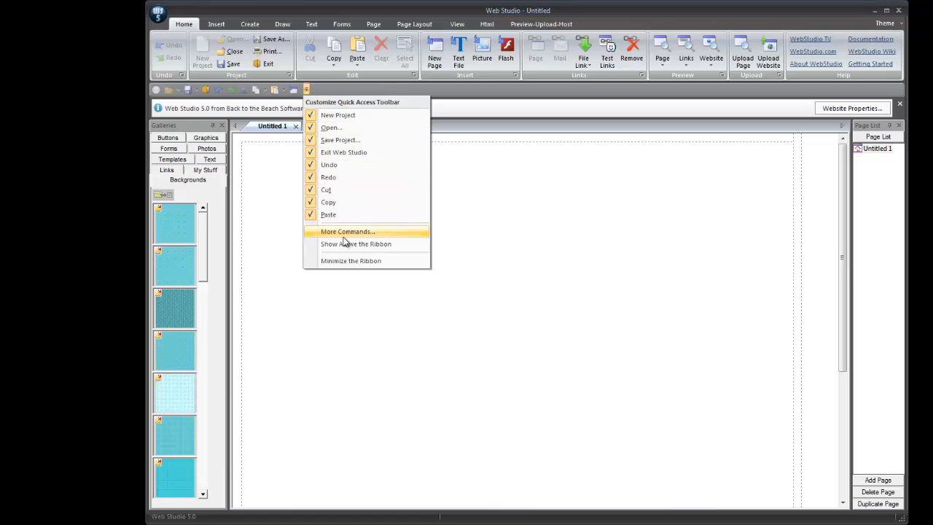
mouse_move(350, 245)
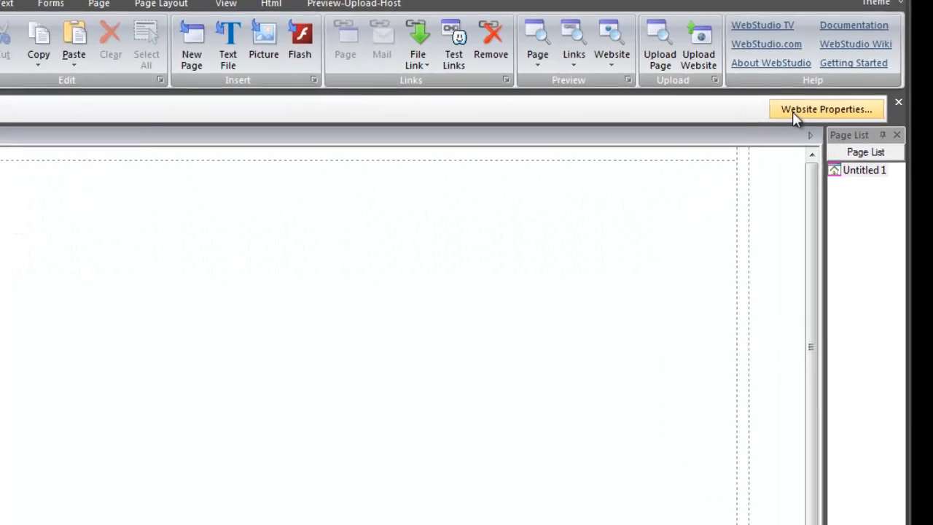
left_click(825, 109)
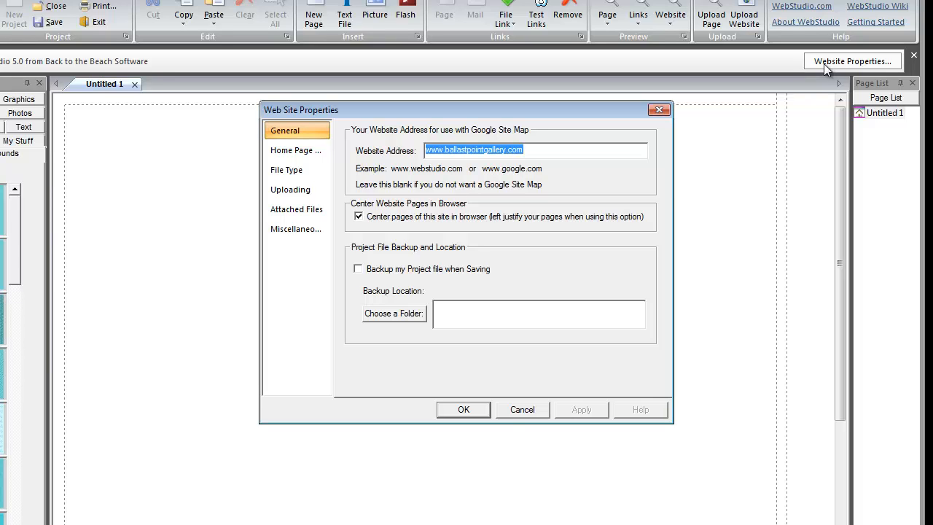
mouse_move(532, 365)
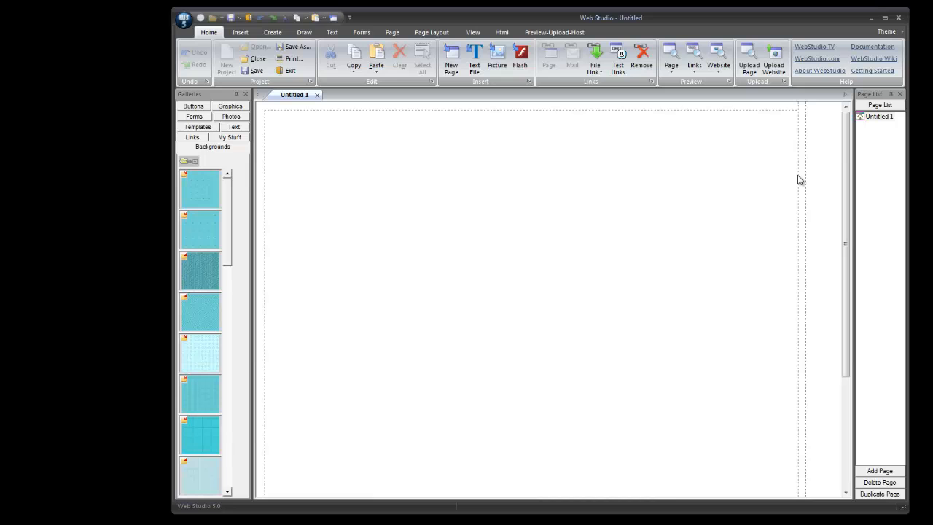
mouse_move(510, 104)
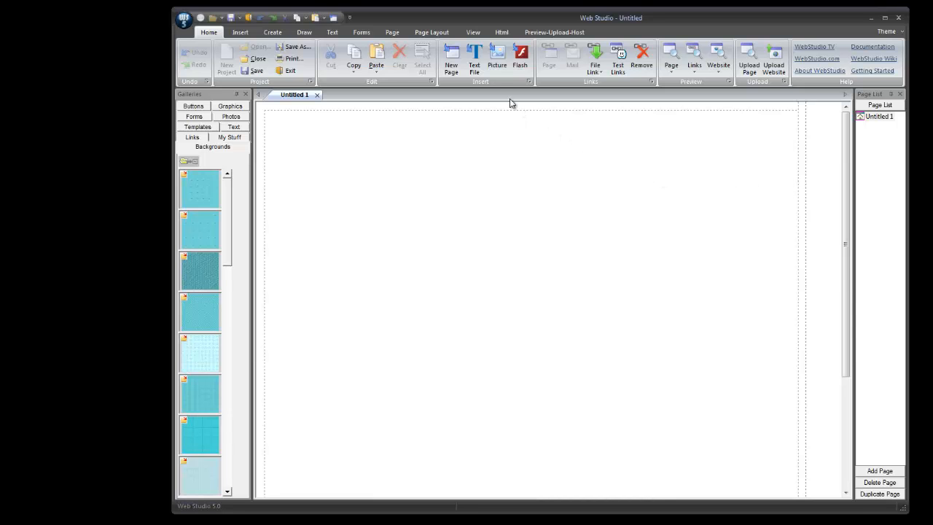
- Show the View commands for galleries, page list and object highlighting
left_click(473, 32)
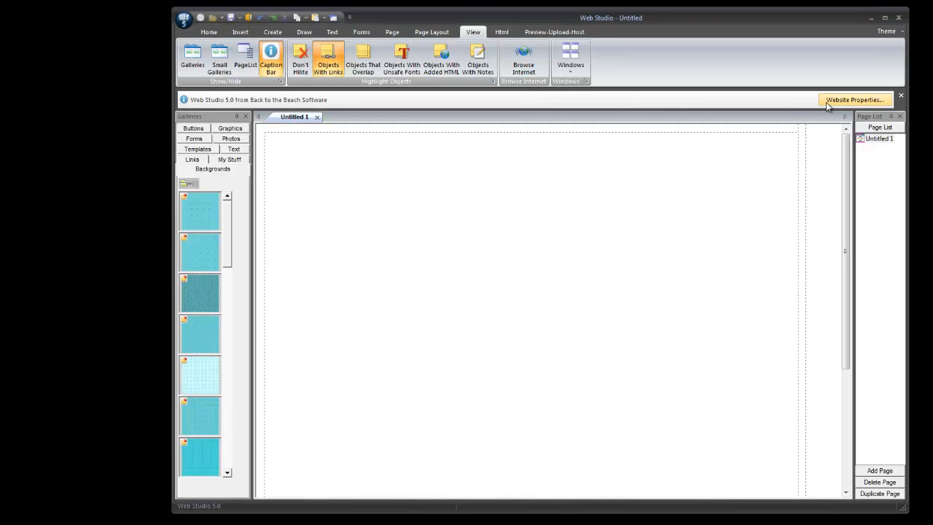
mouse_move(700, 330)
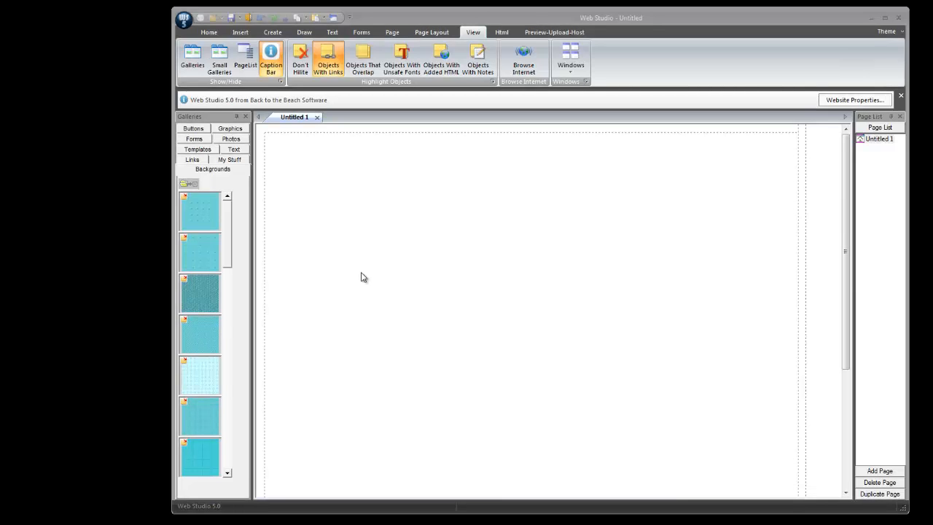
mouse_move(274, 289)
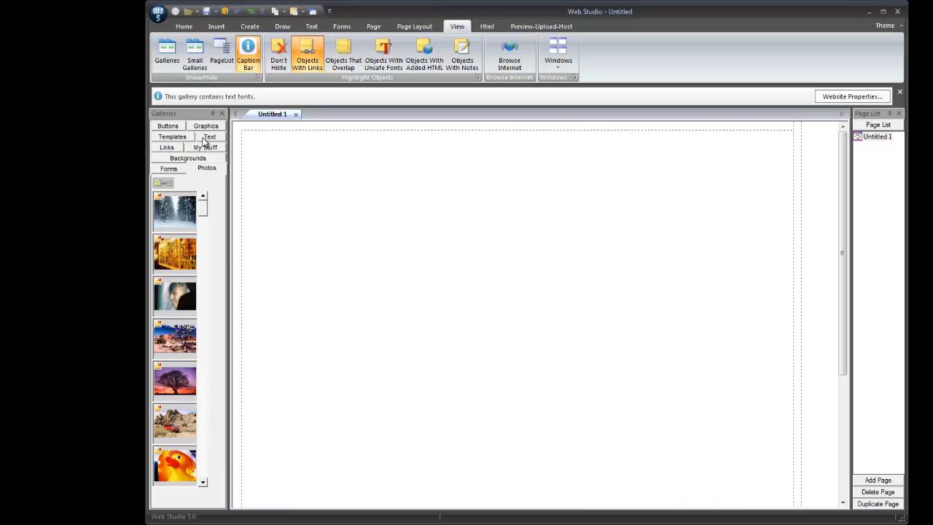
left_click(186, 158)
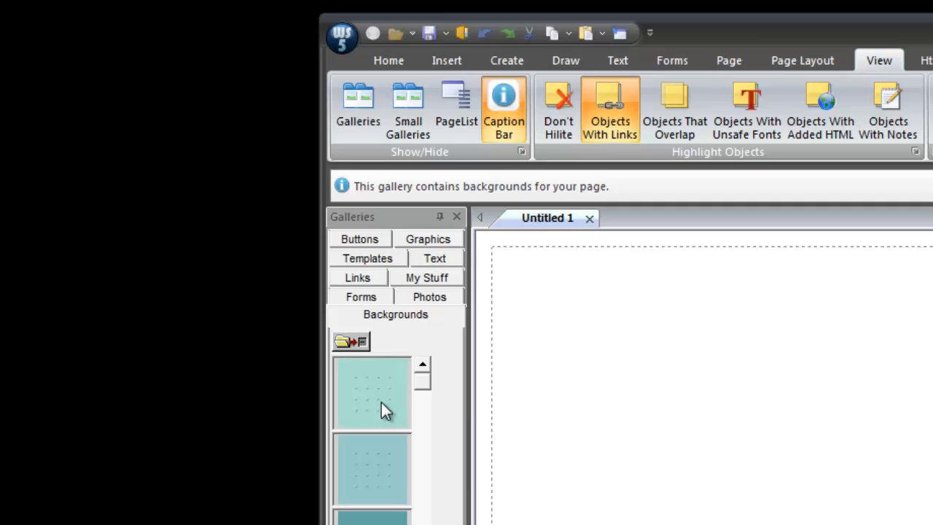
left_click(353, 341)
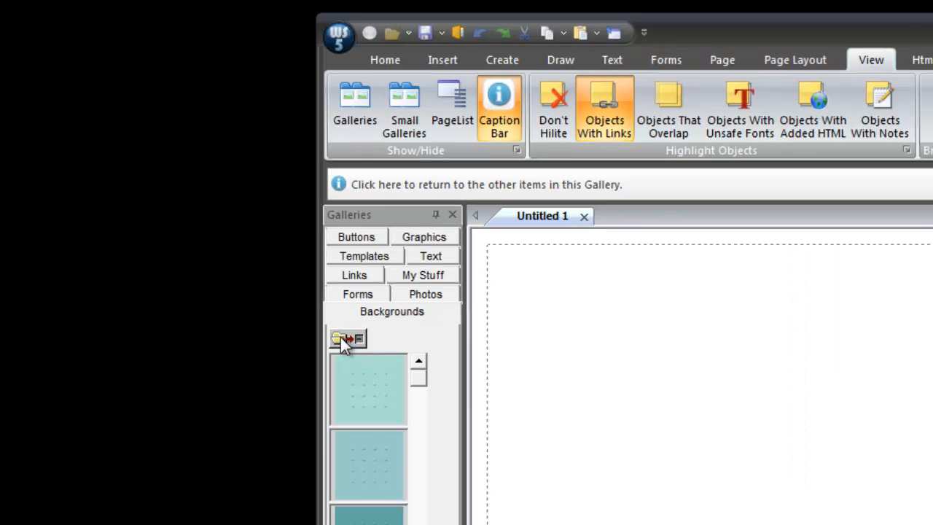
left_click(338, 338)
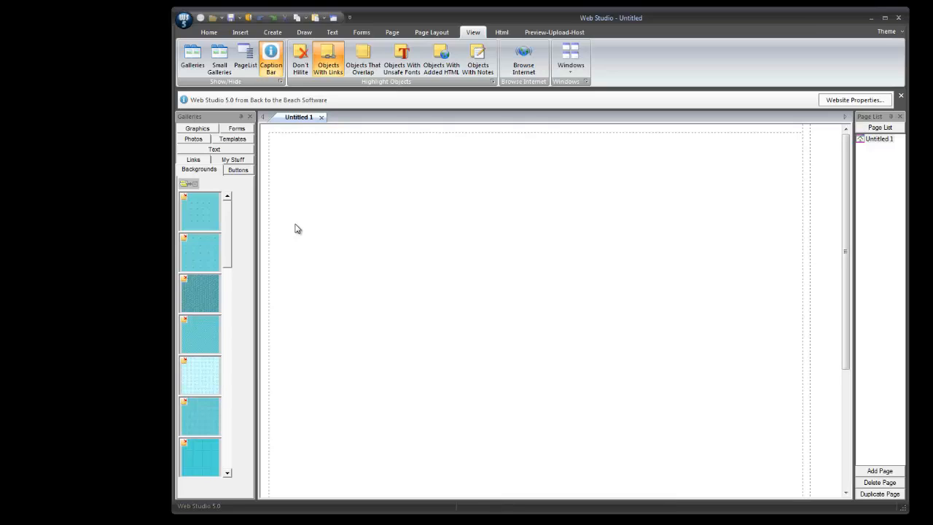
left_click(328, 59)
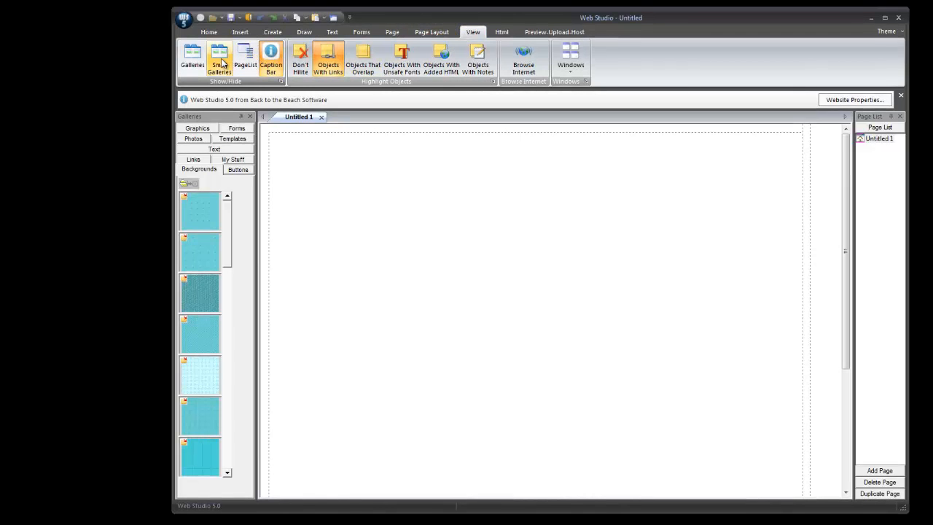
left_click(218, 60)
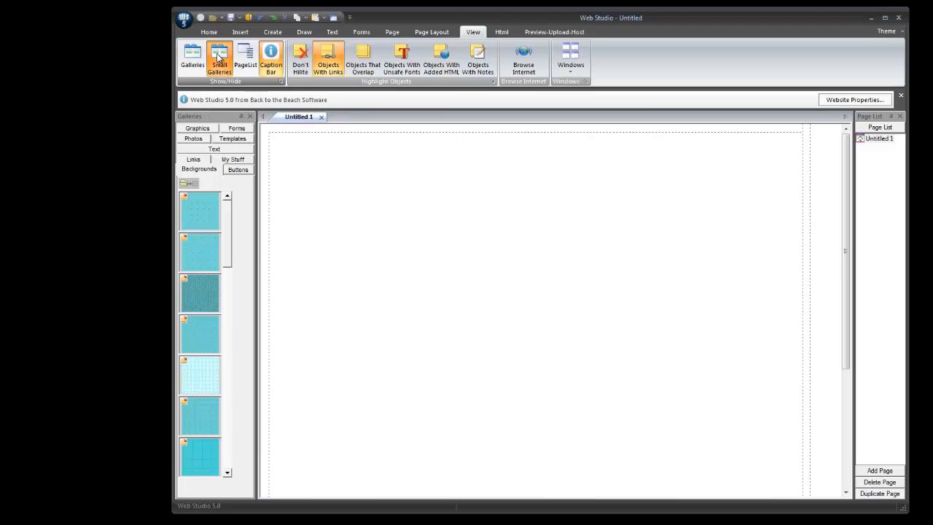
left_click(219, 62)
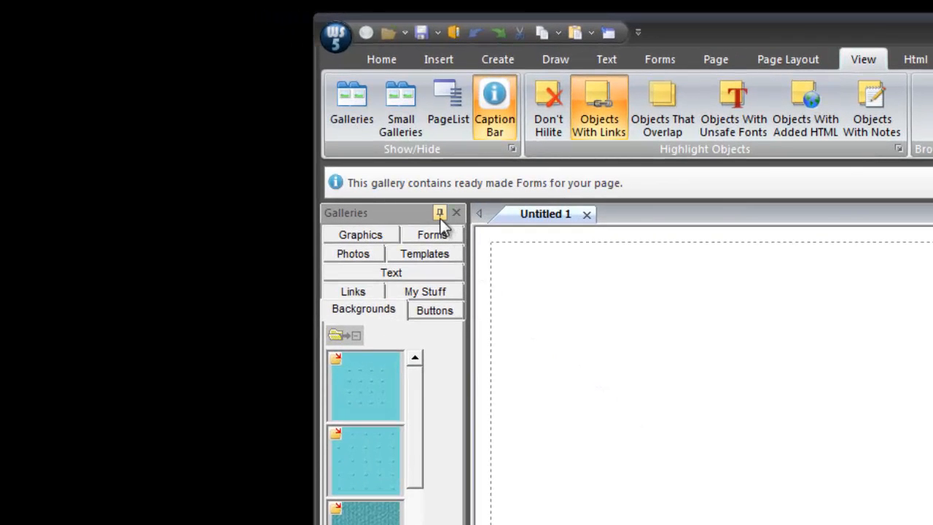
mouse_move(440, 213)
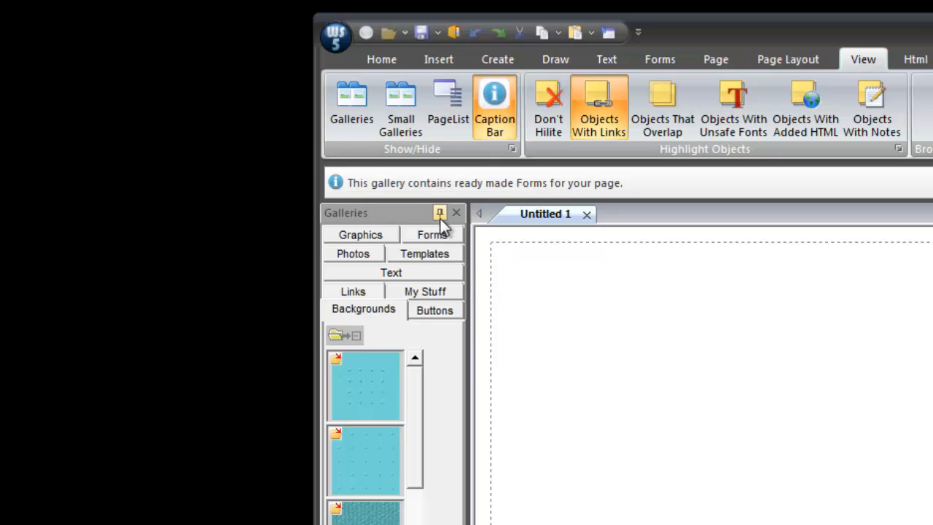
- Unpin the Galleries panel to auto-hide as a side tab and slide it back out
left_click(440, 213)
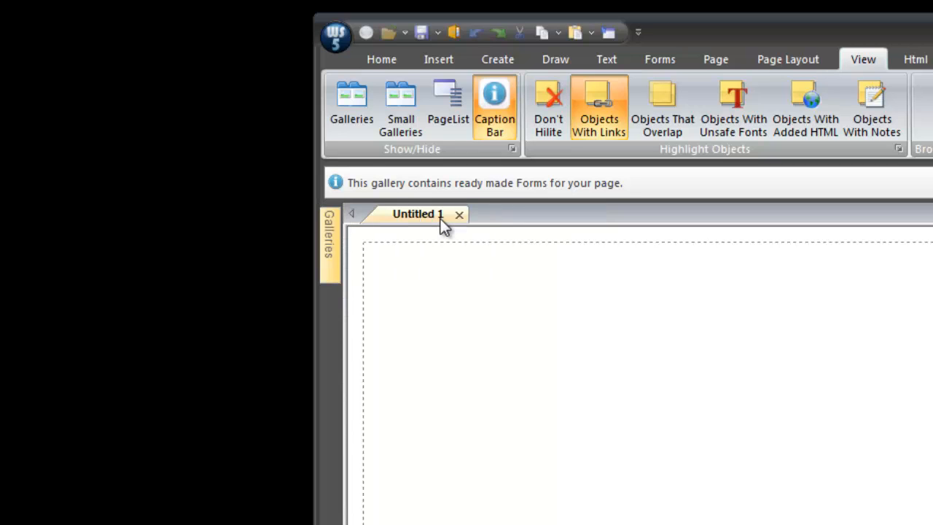
left_click(330, 240)
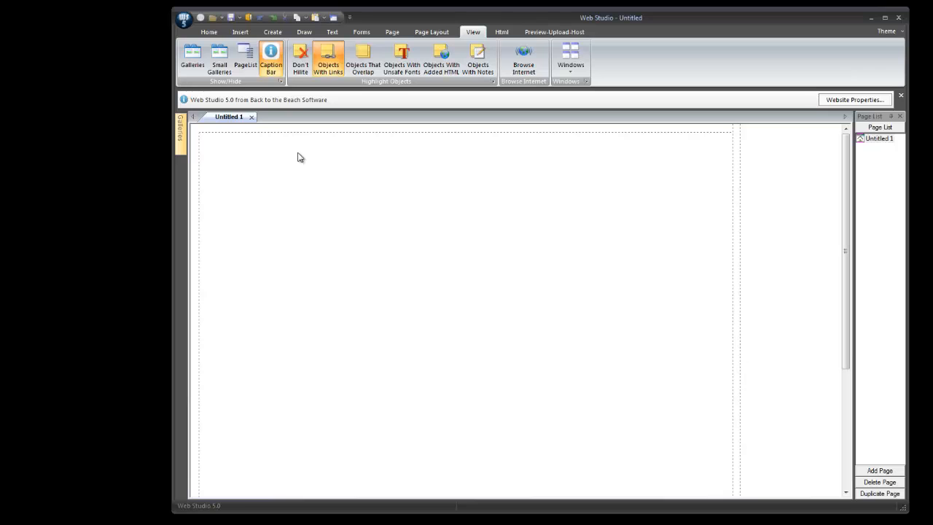
mouse_move(295, 181)
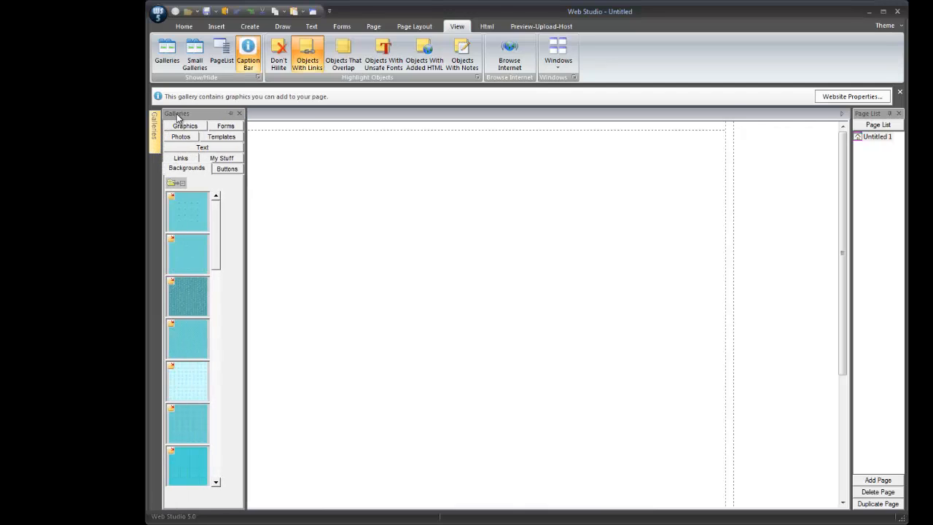
mouse_move(231, 113)
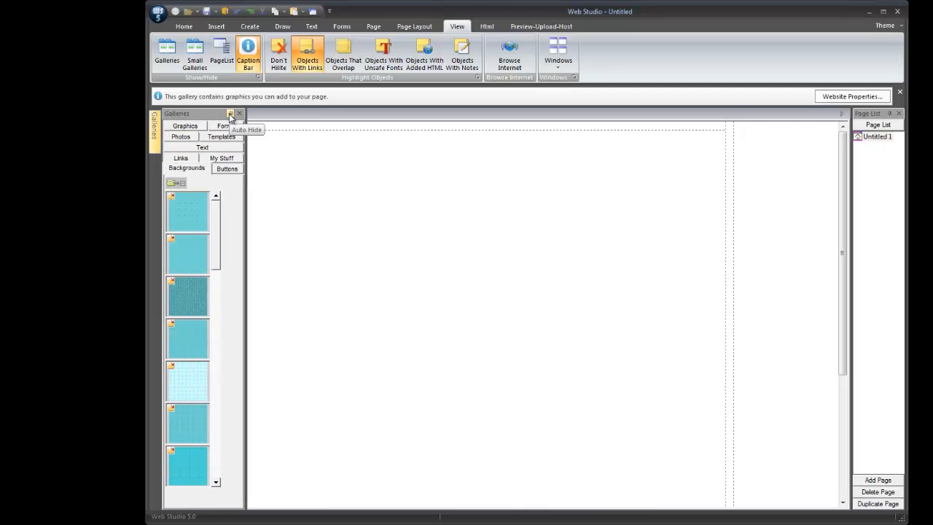
left_click(231, 114)
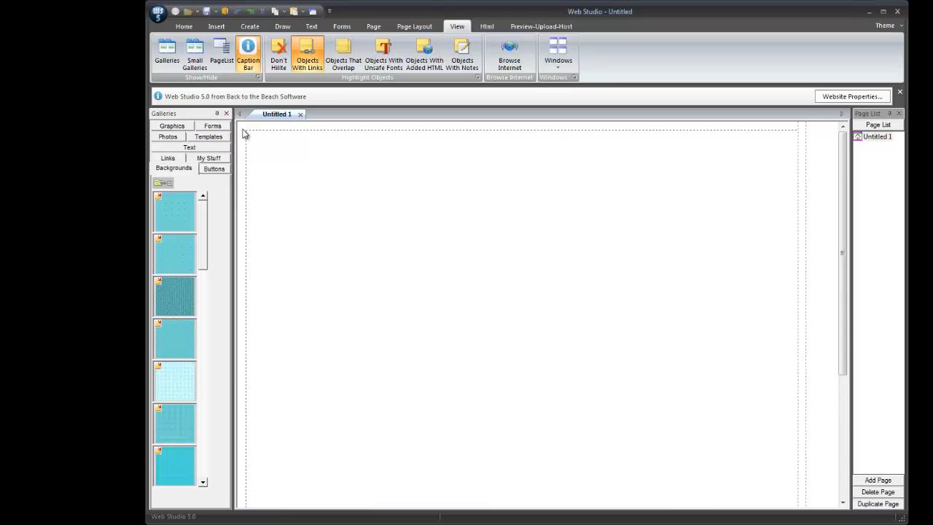
mouse_move(255, 143)
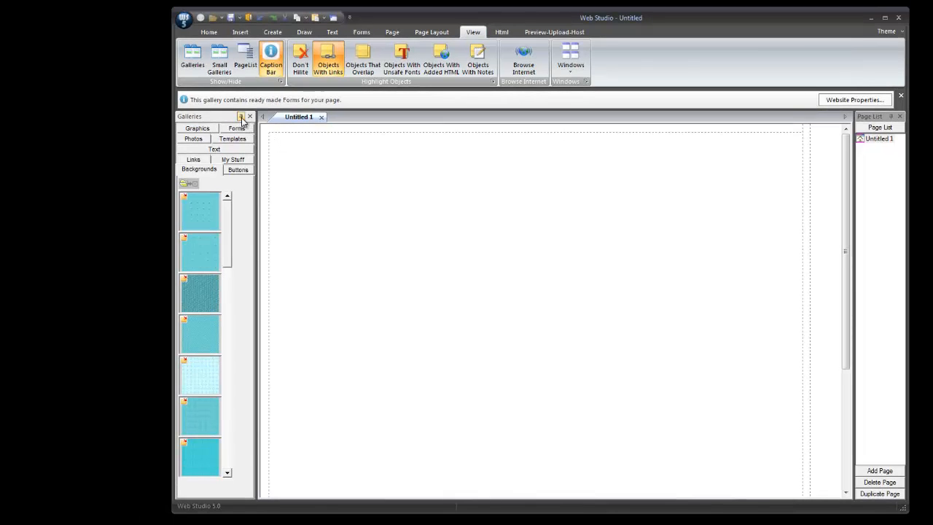
left_click(249, 117)
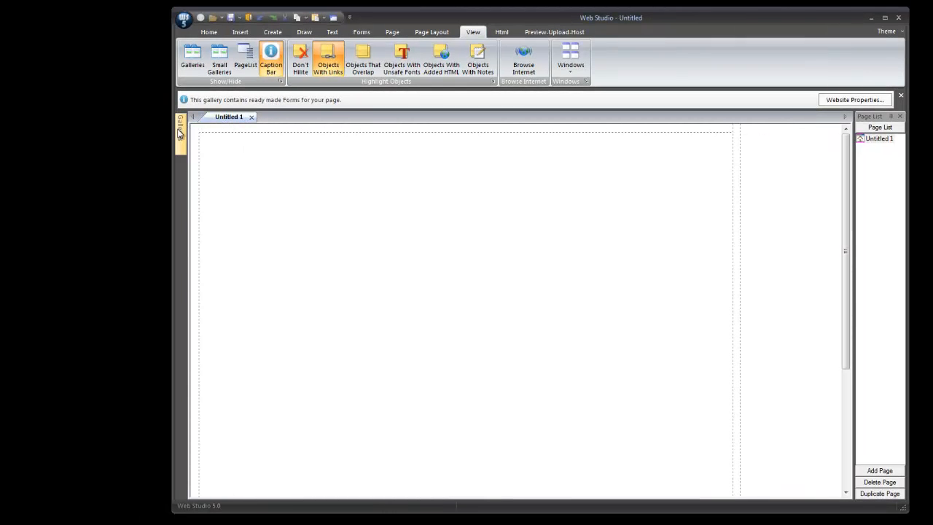
left_click(180, 128)
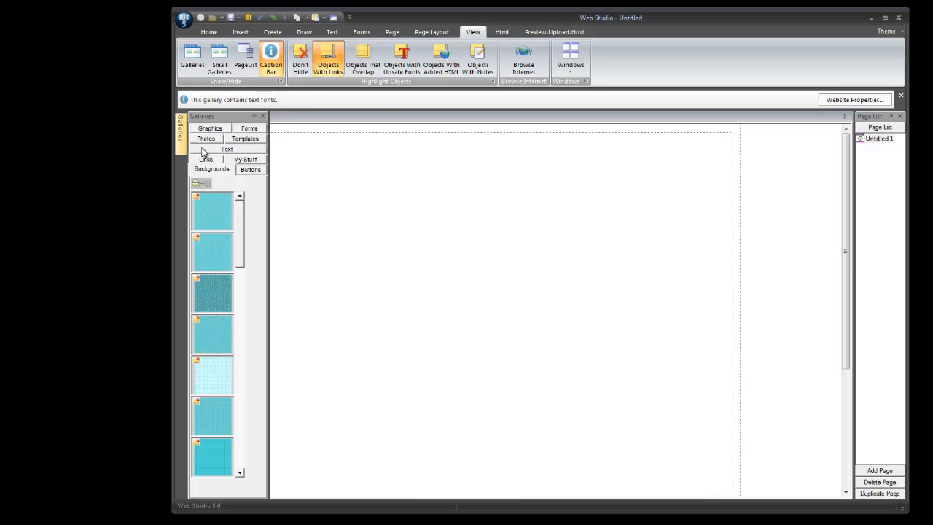
left_click(263, 116)
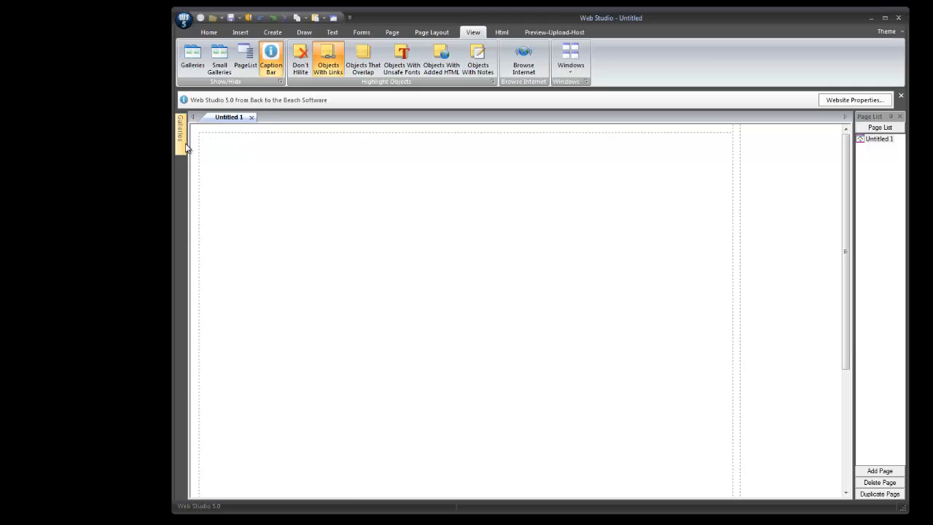
- Slide out the collapsed Galleries tab and pin it open again
left_click(177, 131)
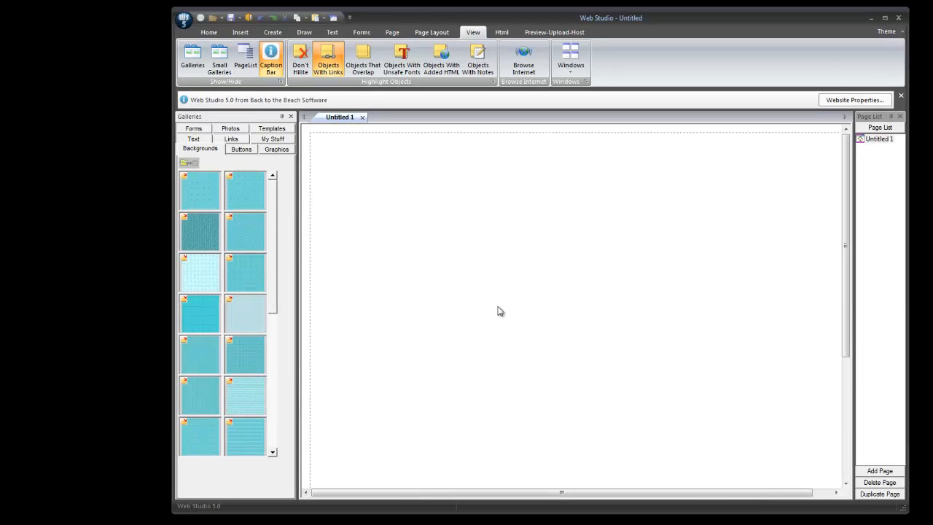
mouse_move(766, 218)
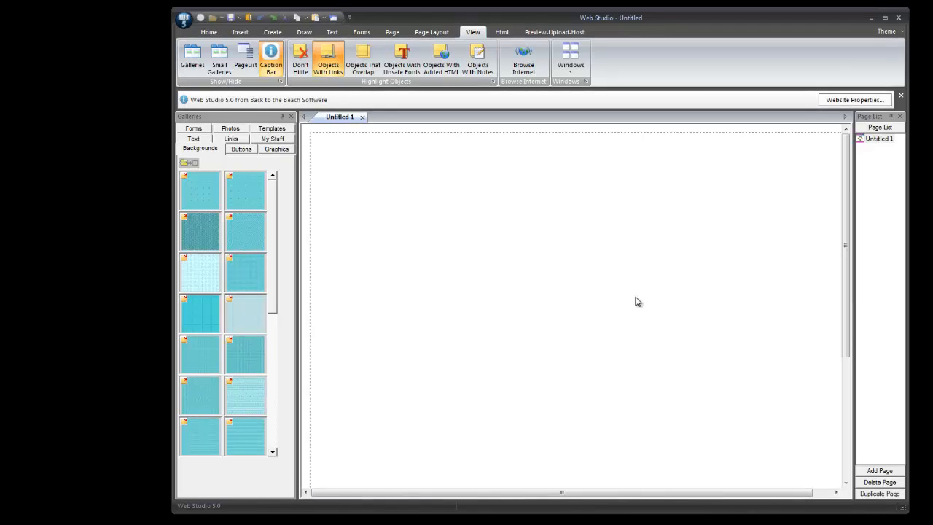
- Unpin the galleries and add new pages until Untitled 1 through 4 exist
left_click(879, 470)
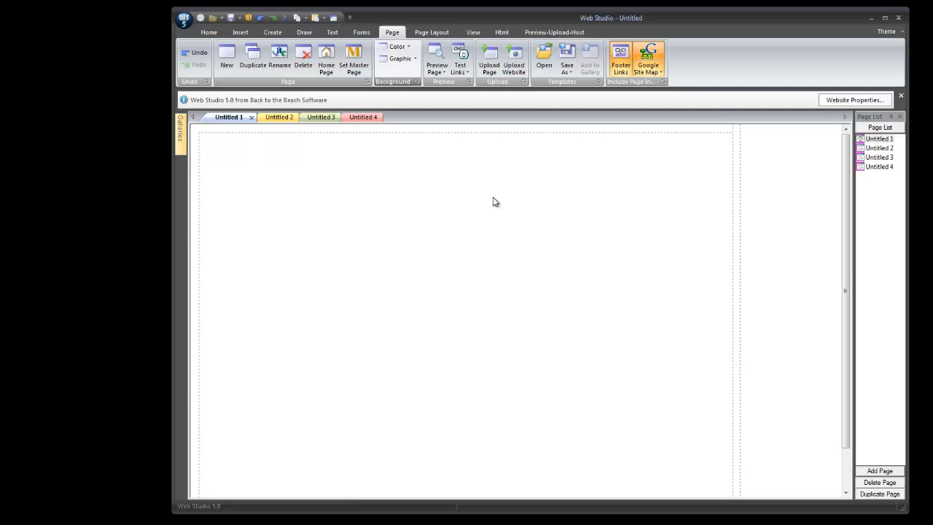
left_click(397, 45)
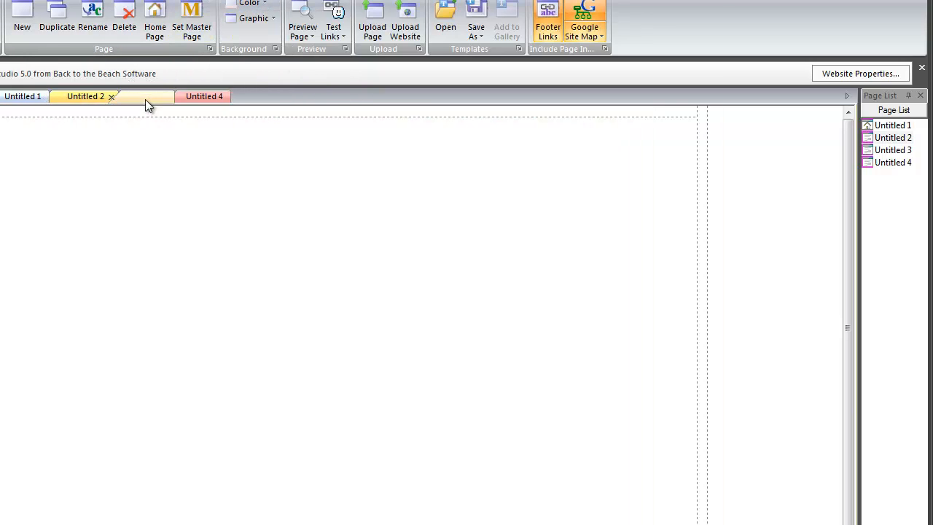
left_click(137, 97)
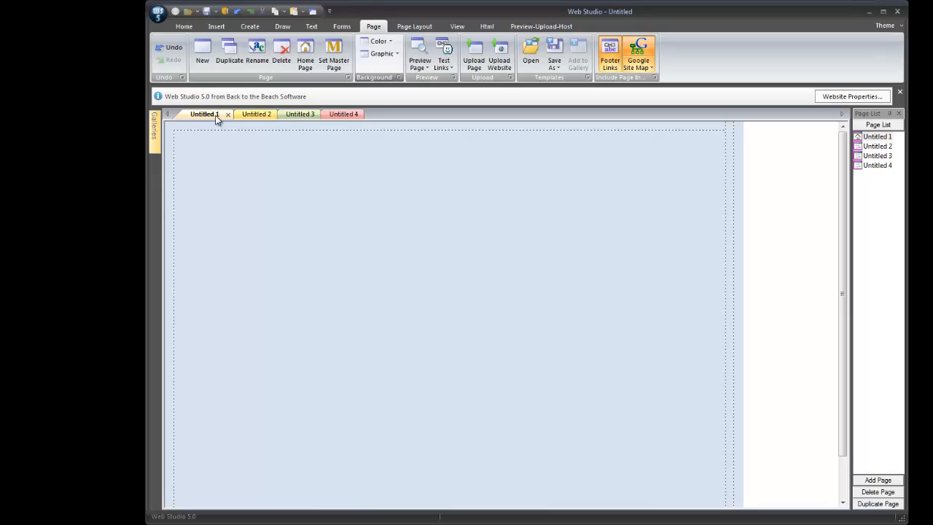
- Step through the Untitled 1, 2, 3 and 4 page tabs, leaving Untitled 4 active
left_click(256, 113)
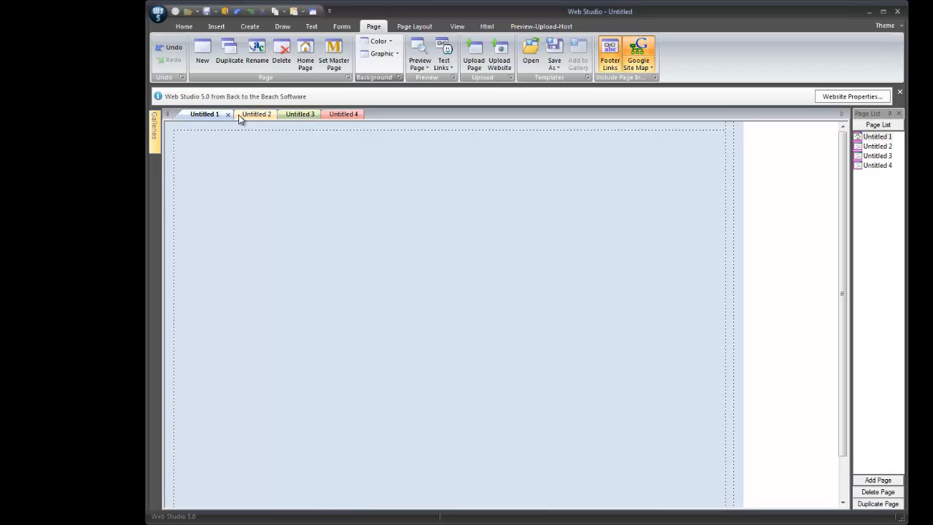
left_click(247, 114)
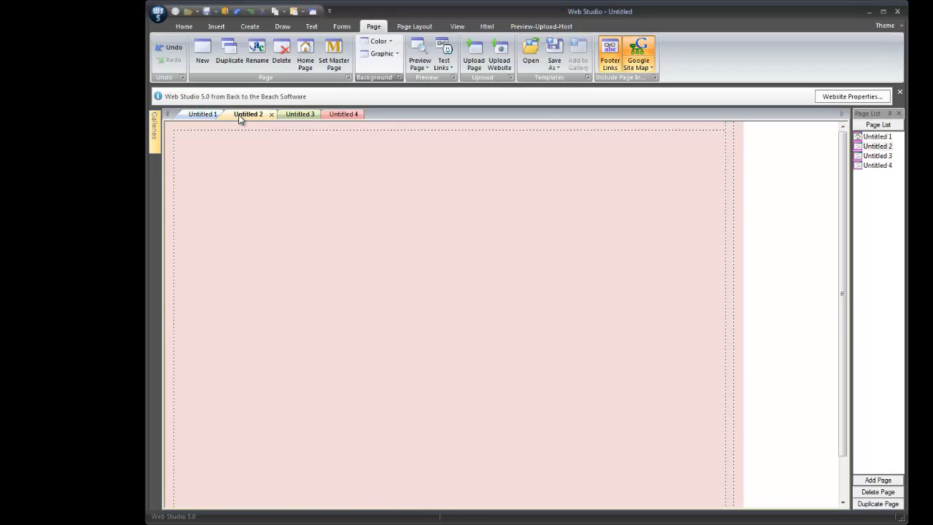
left_click(300, 114)
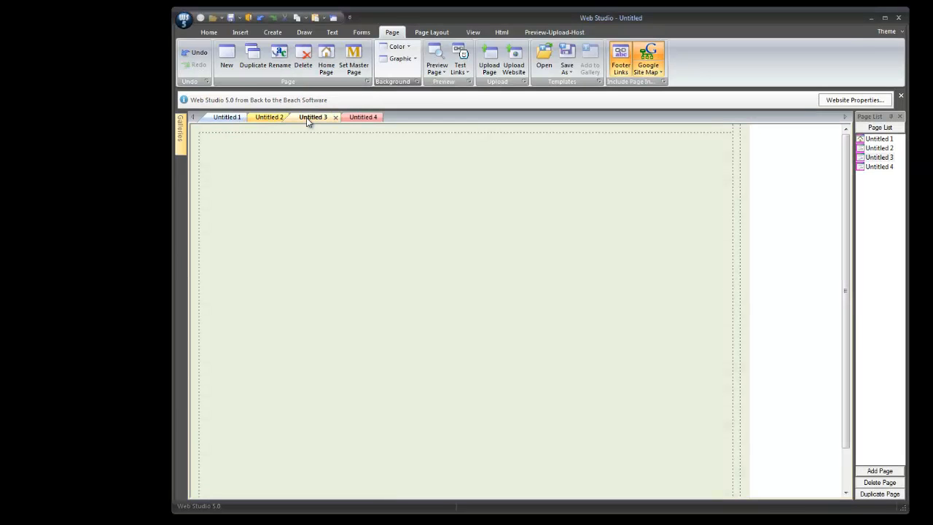
left_click(356, 117)
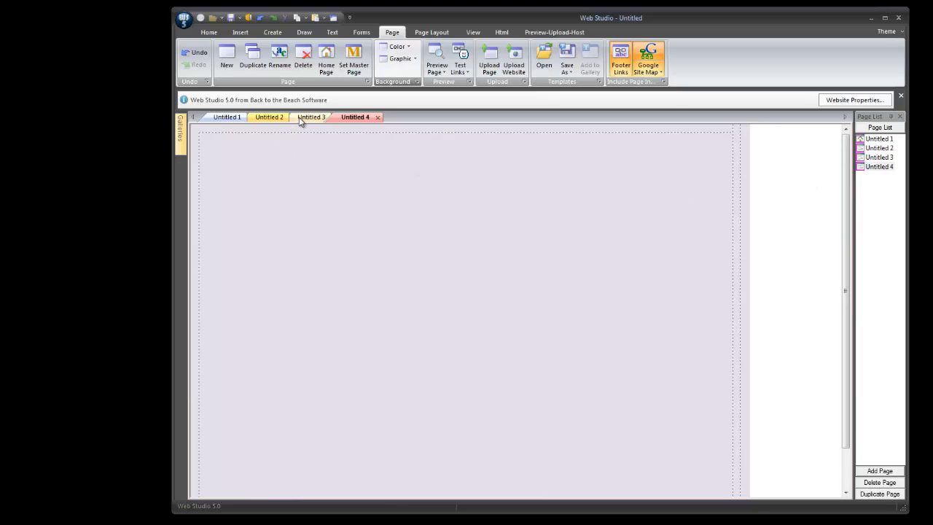
left_click(311, 116)
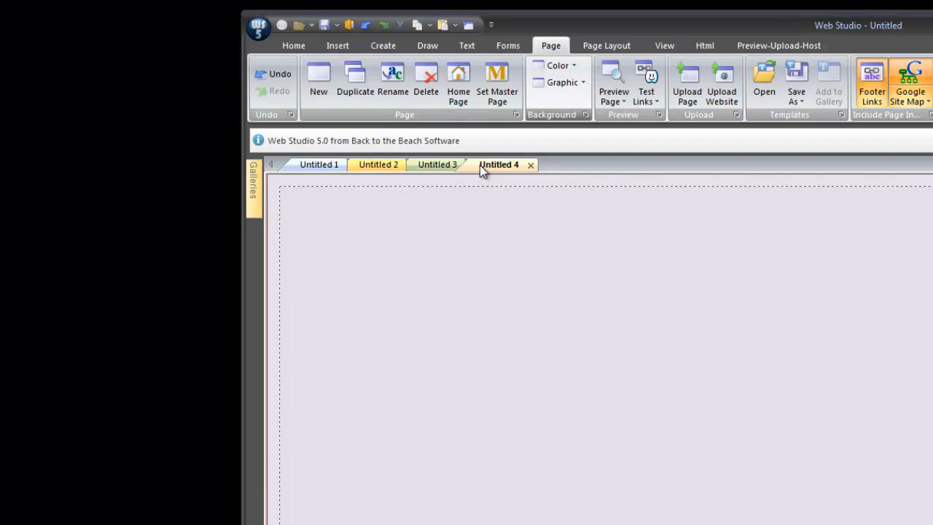
- Put Untitled 4 into a new vertical tab group beside the other three pages
right_click(499, 163)
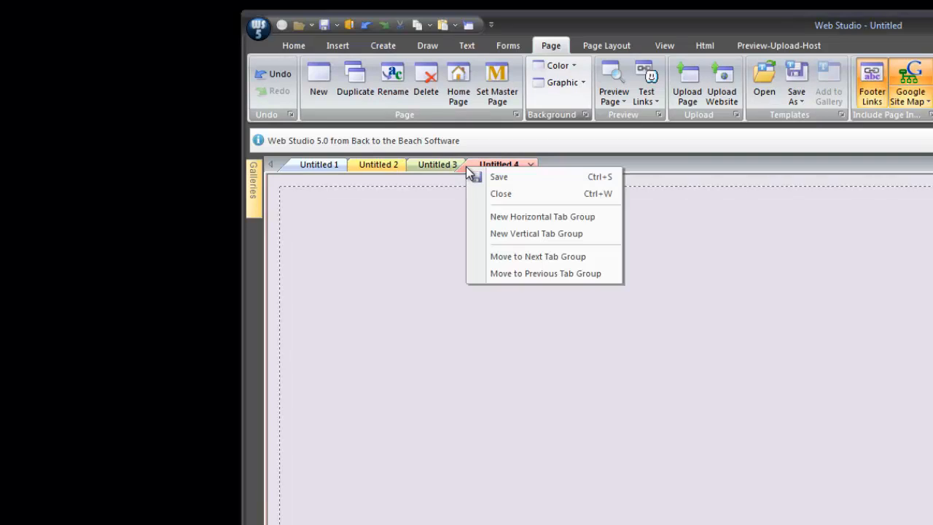
mouse_move(474, 172)
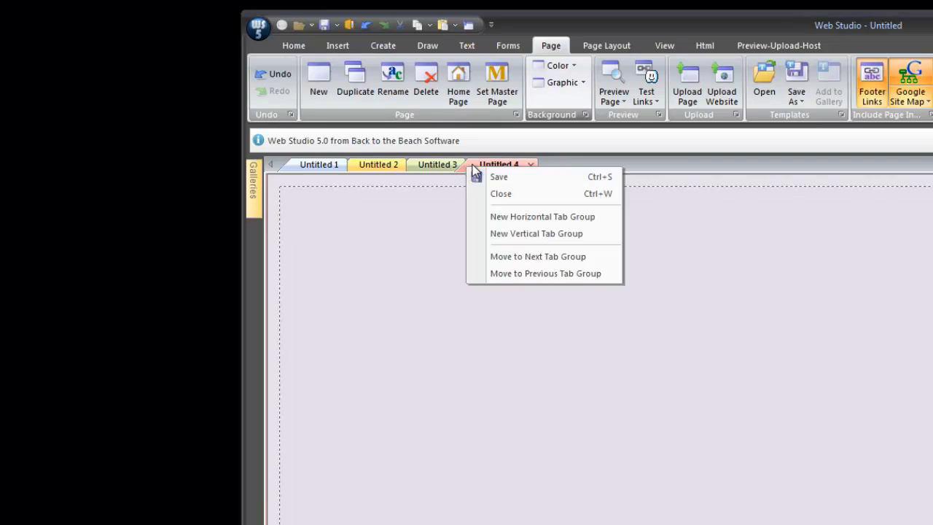
mouse_move(492, 169)
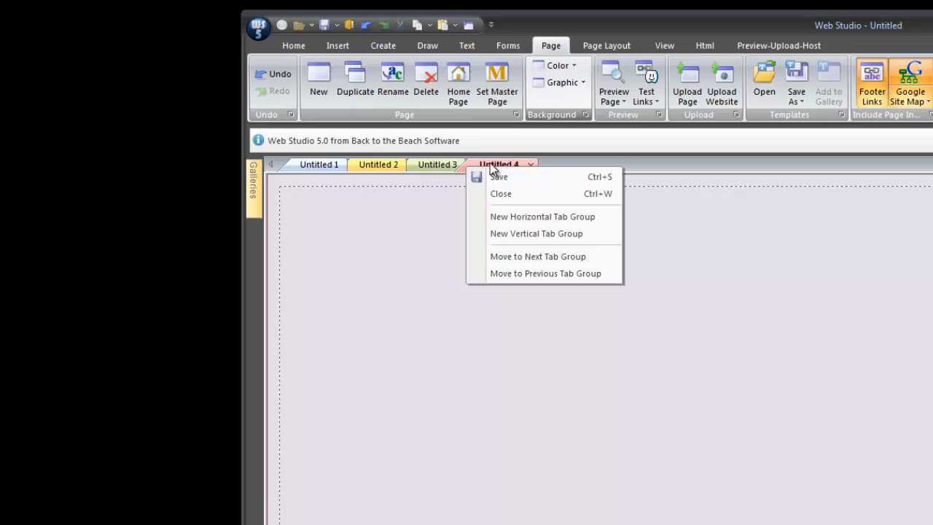
mouse_move(519, 233)
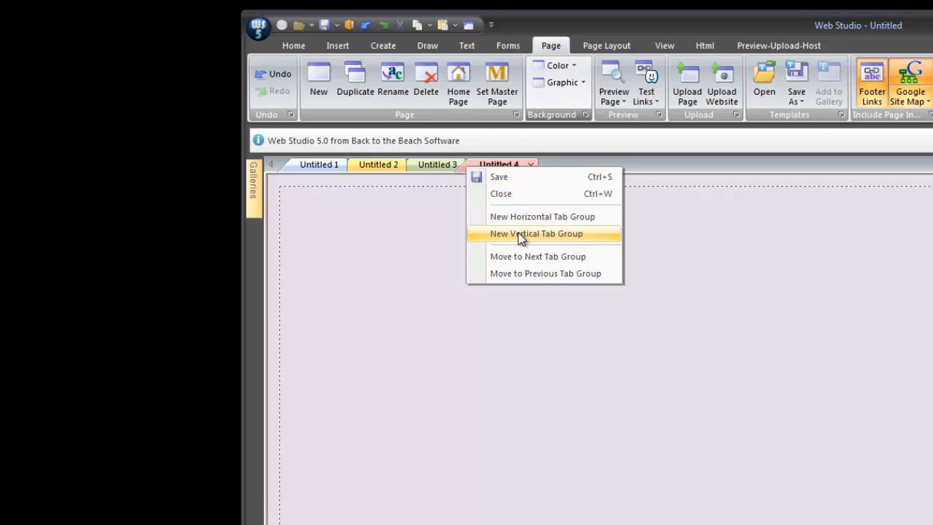
left_click(537, 233)
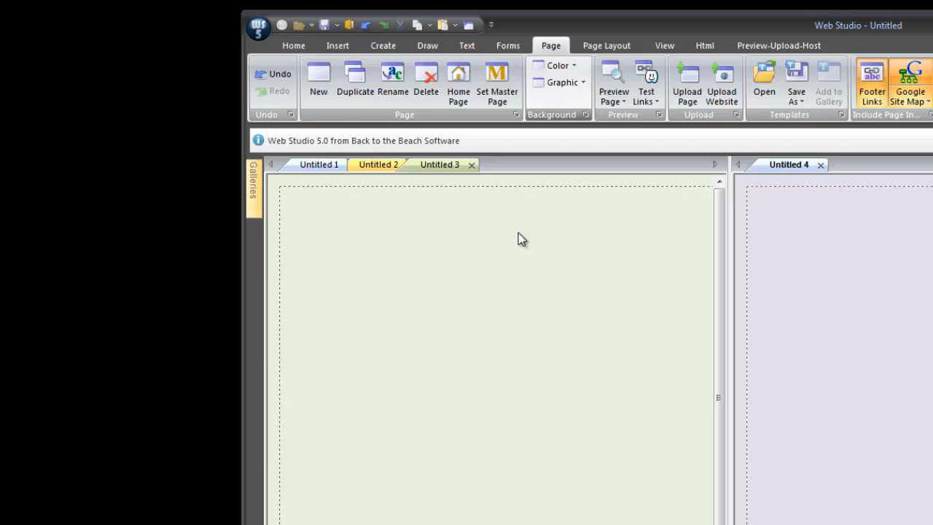
mouse_move(829, 248)
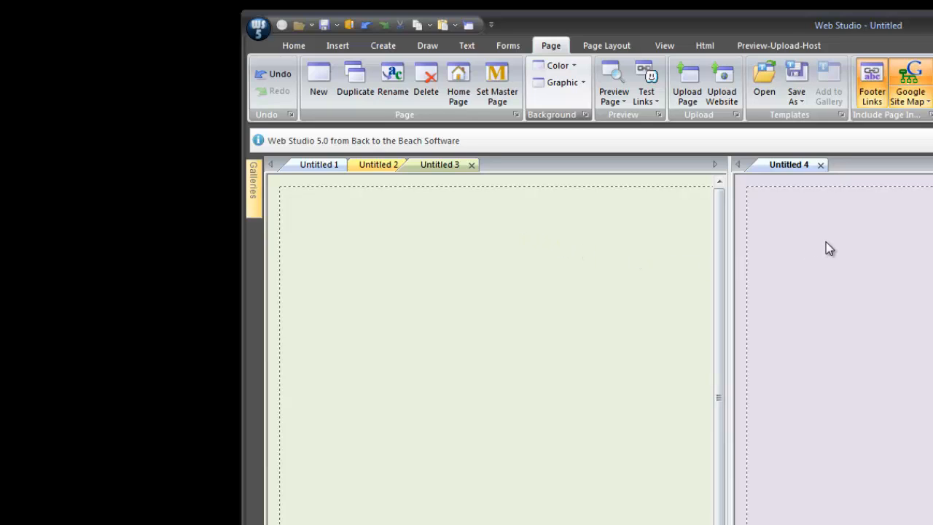
mouse_move(706, 285)
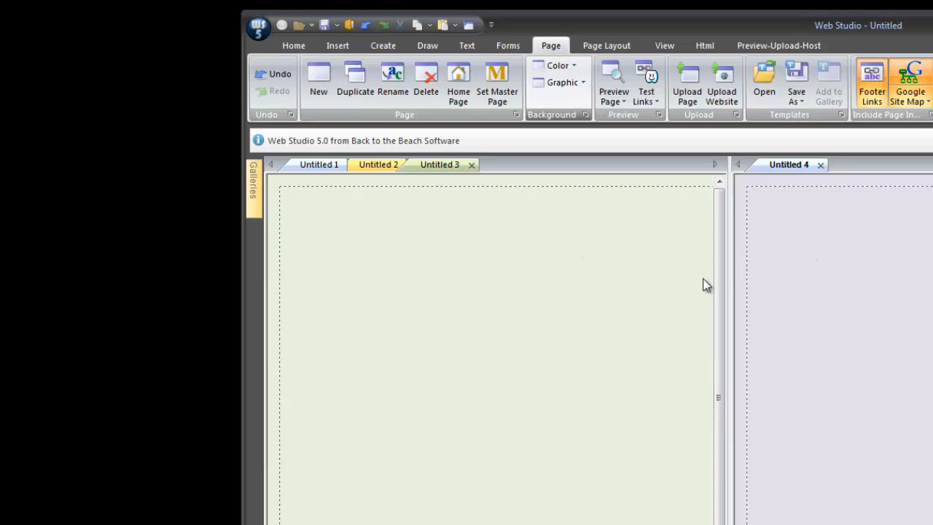
mouse_move(569, 280)
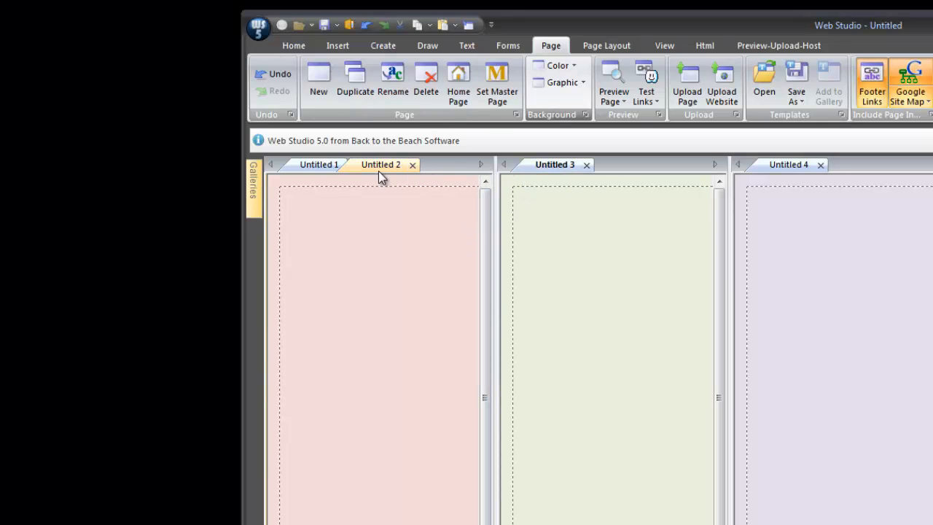
- Move Untitled 2 into the next group, then merge all four pages back into one group
right_click(381, 164)
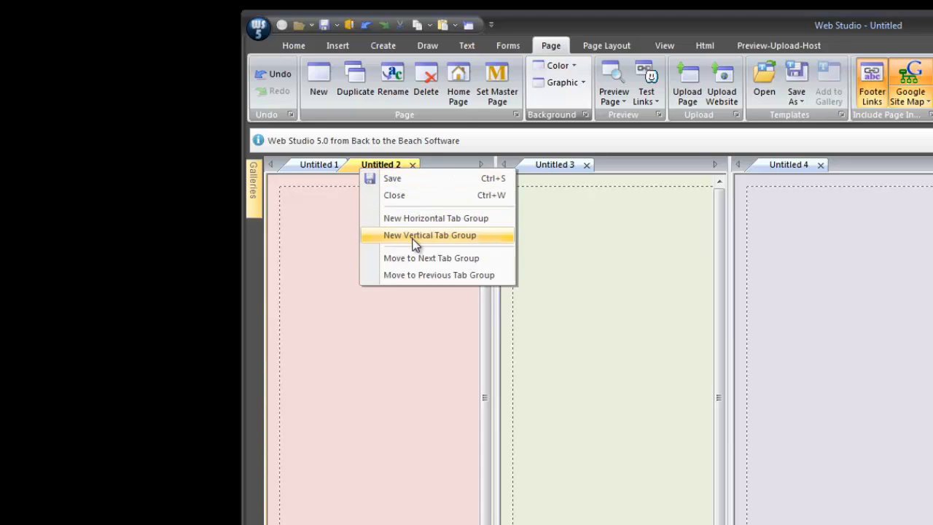
mouse_move(414, 258)
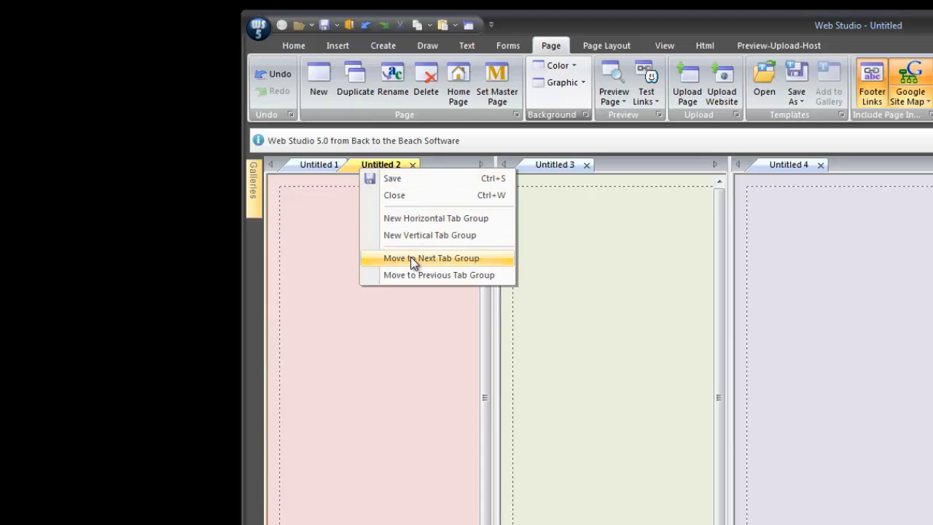
left_click(432, 258)
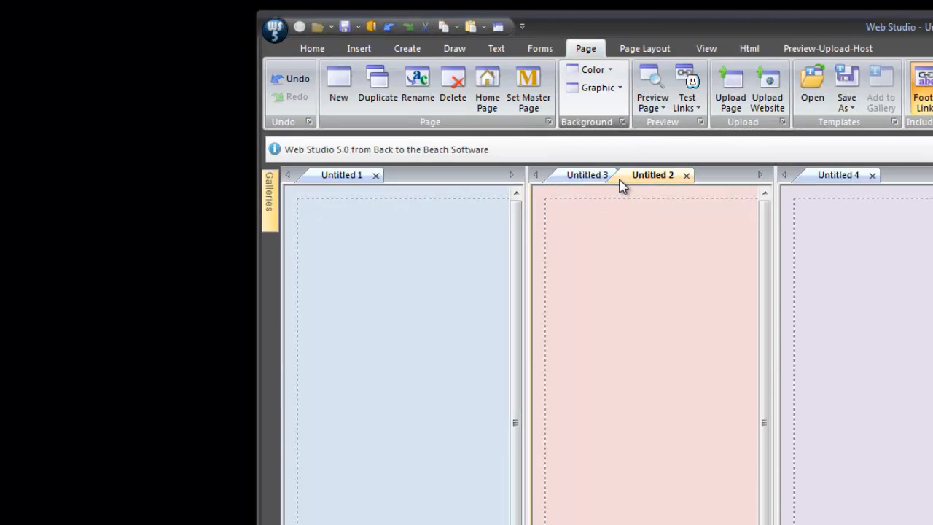
right_click(653, 175)
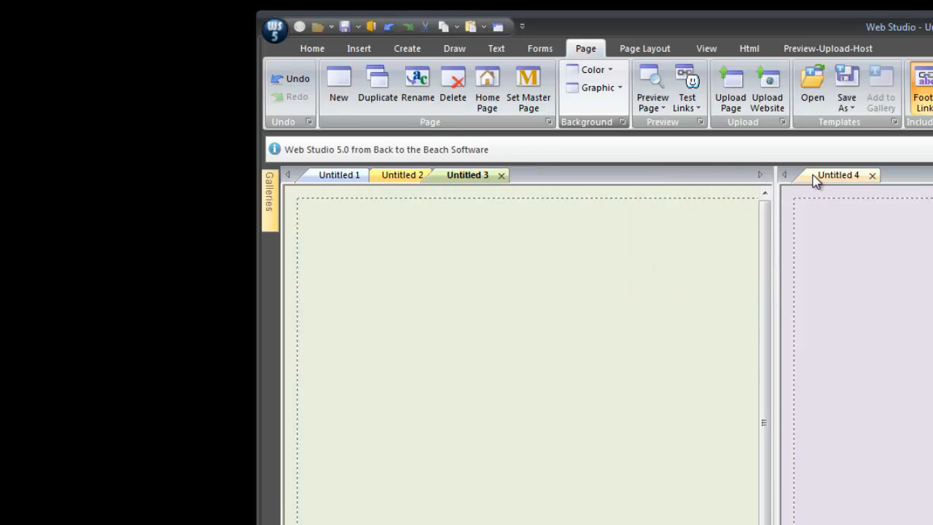
left_click(837, 175)
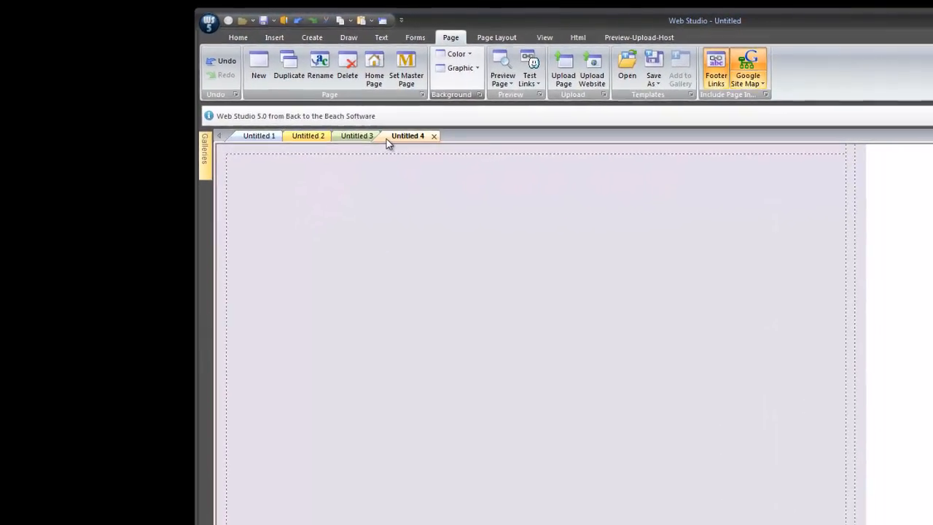
- Stack Untitled 4 in a new group below, then rejoin it with the other pages
right_click(408, 135)
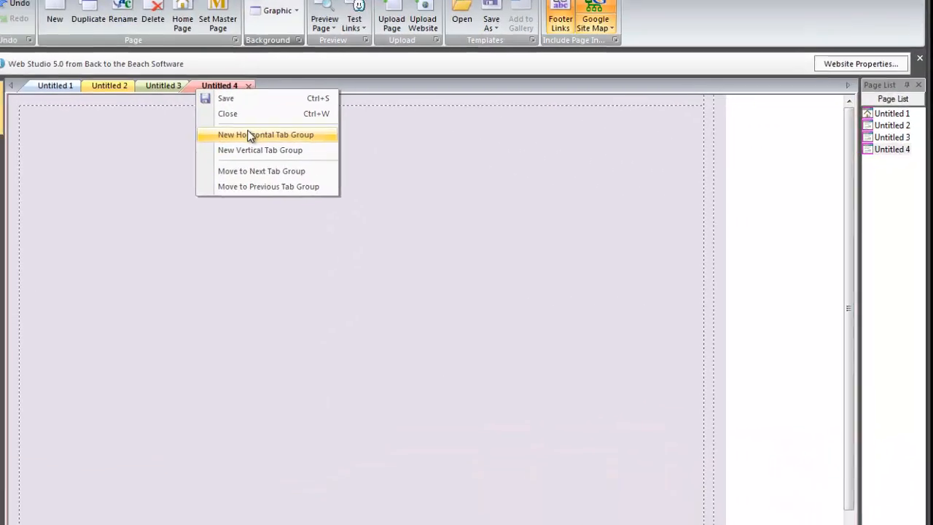
left_click(265, 134)
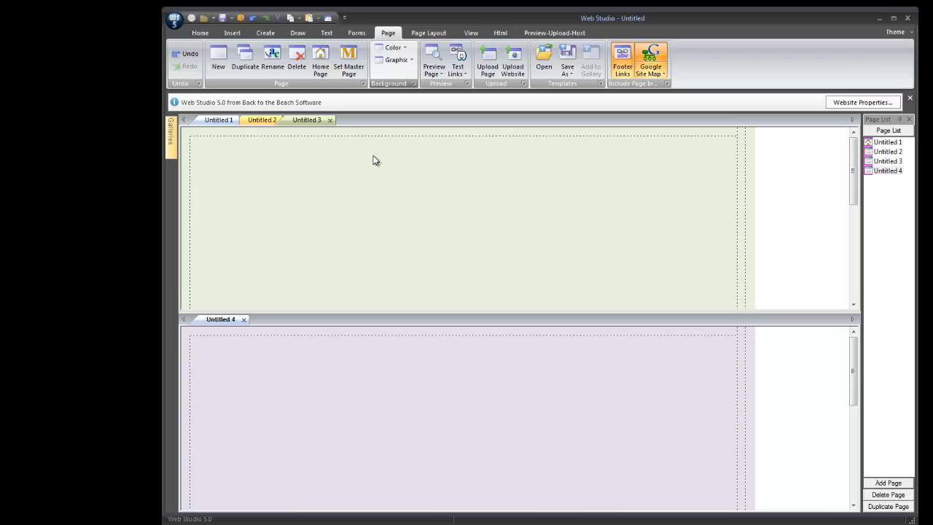
mouse_move(307, 257)
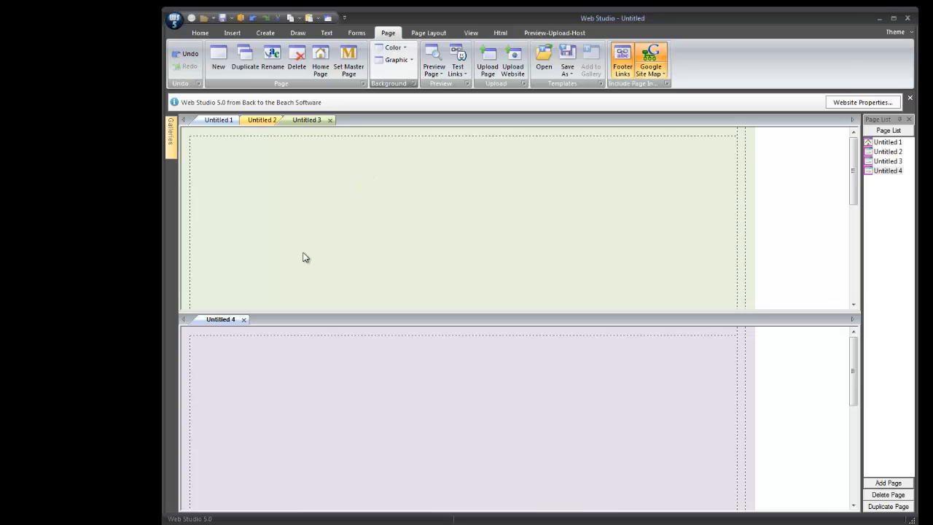
right_click(221, 318)
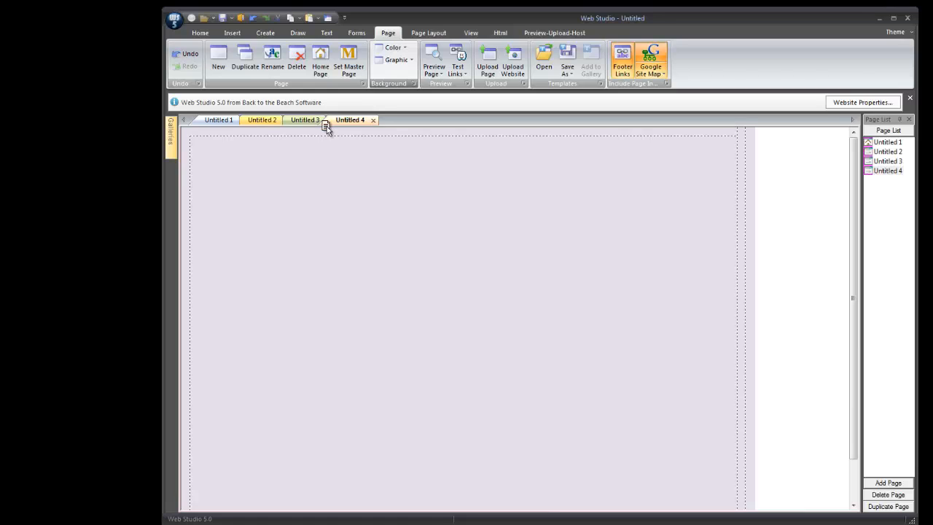
mouse_move(326, 195)
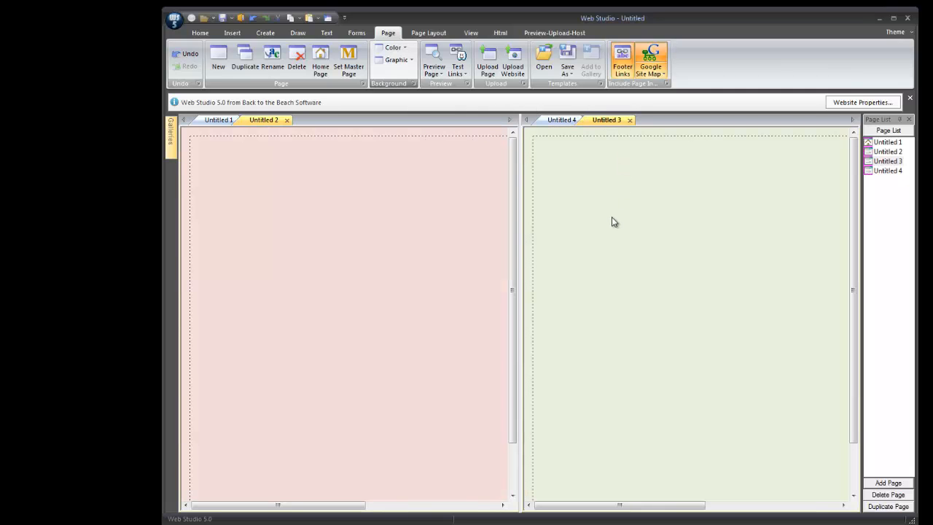
mouse_move(246, 131)
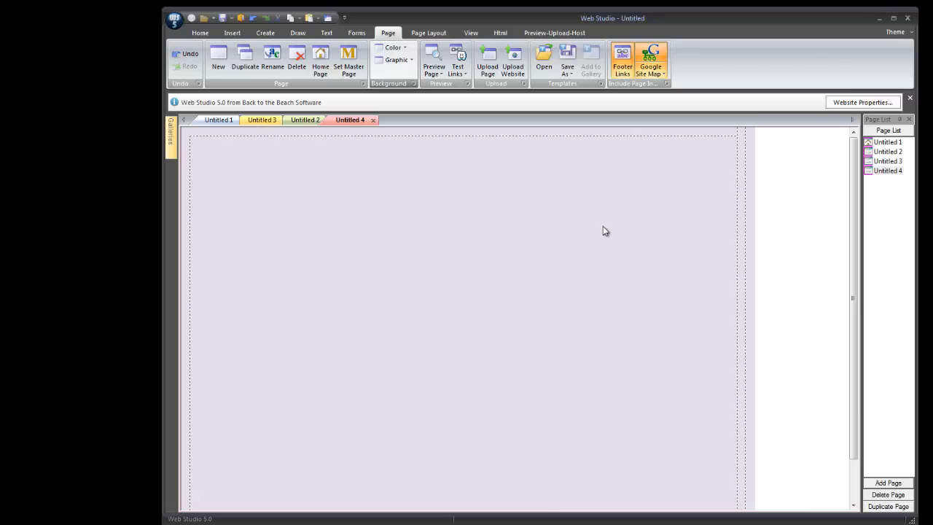
- Launch Browse Internet from the View ribbon to show webstudio.com in a Browsing tab
left_click(209, 32)
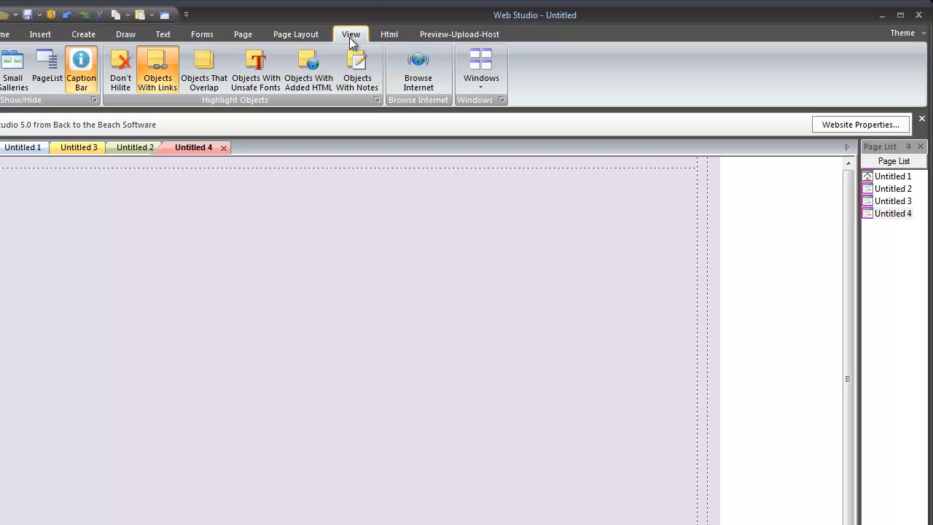
mouse_move(416, 73)
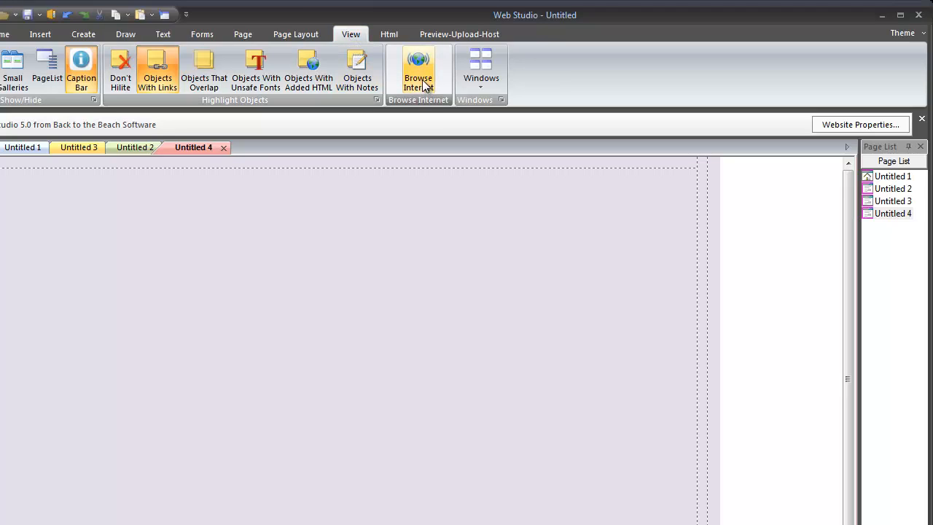
left_click(417, 65)
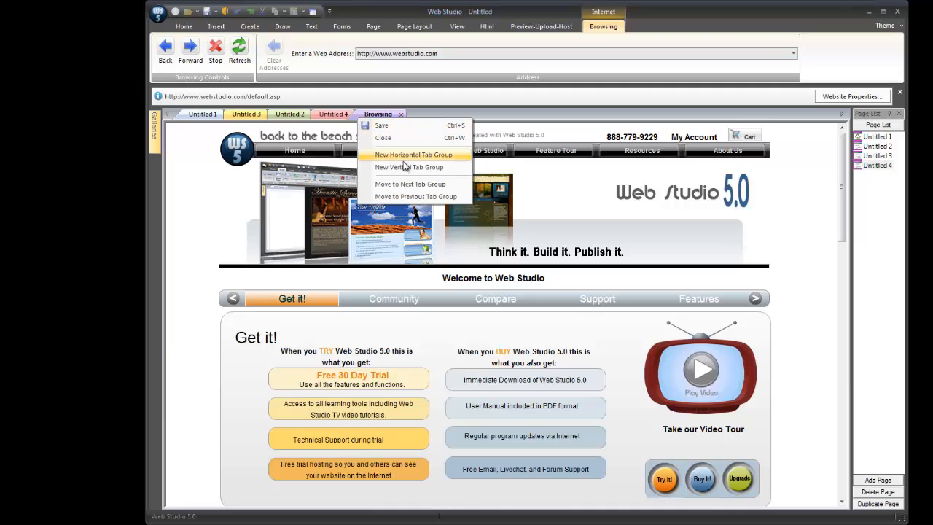
- Browse the site in its own side-by-side group, drag the Attention graphic onto Untitled 4, and close the browser
left_click(414, 155)
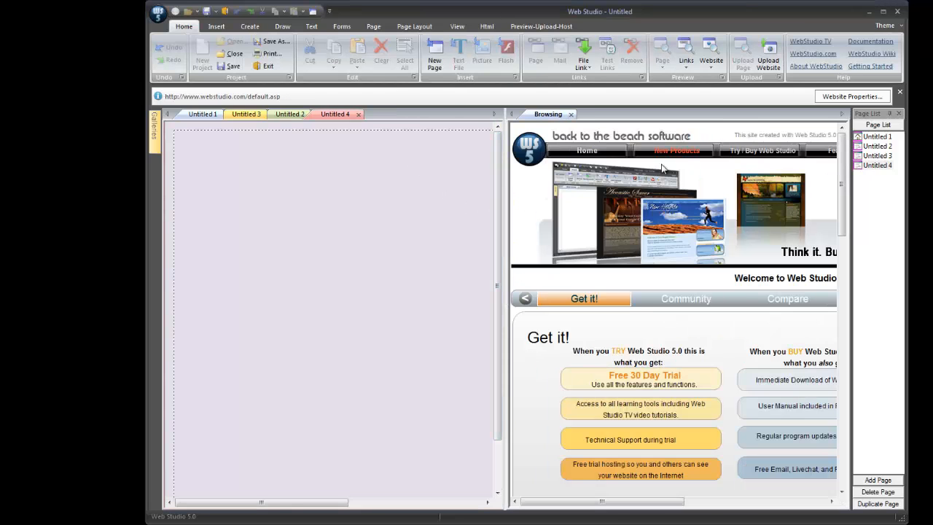
scroll("down", 3)
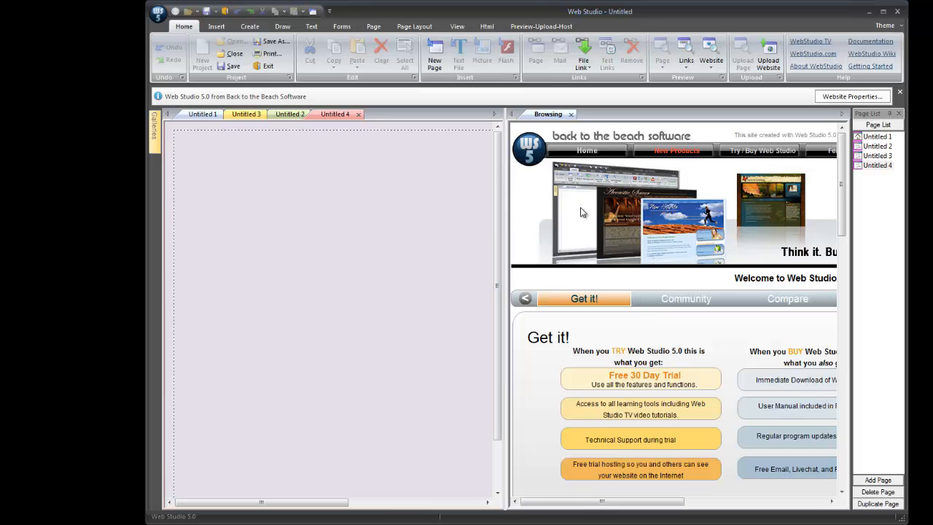
scroll("down", 3)
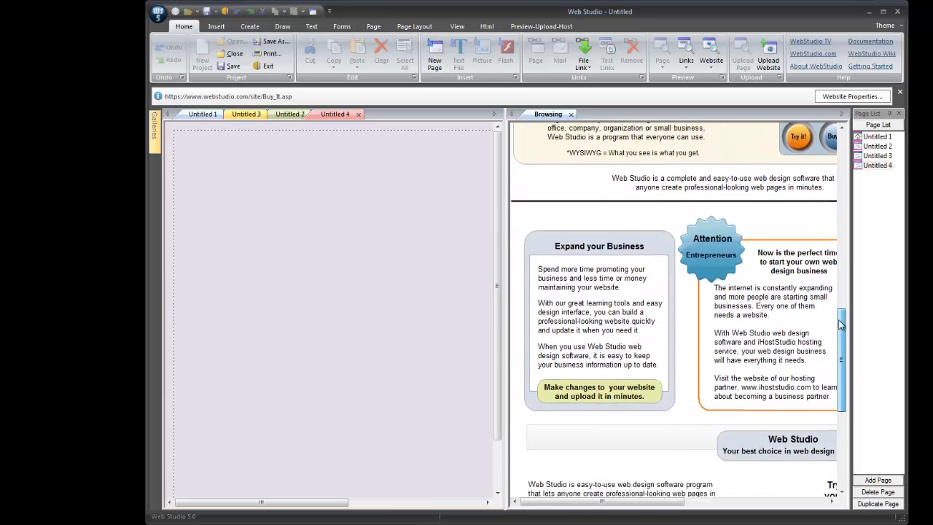
scroll("down", 3)
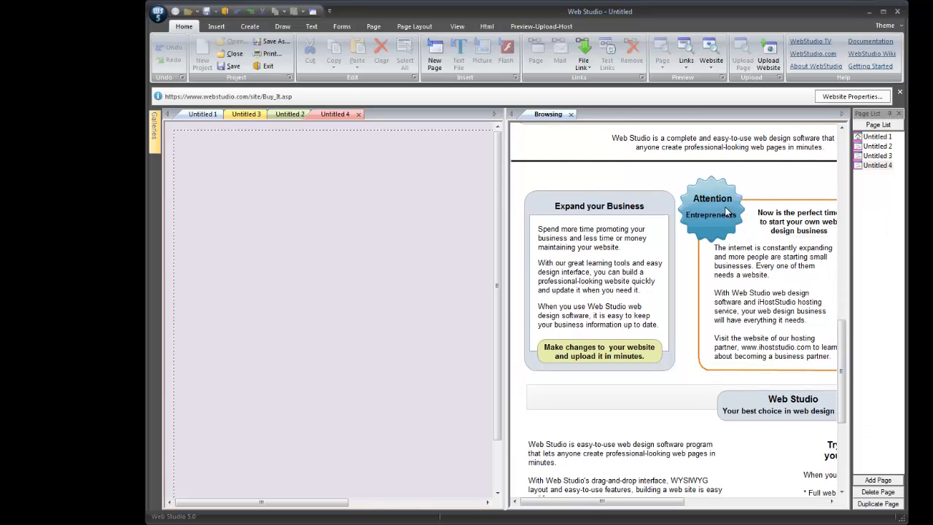
mouse_move(430, 262)
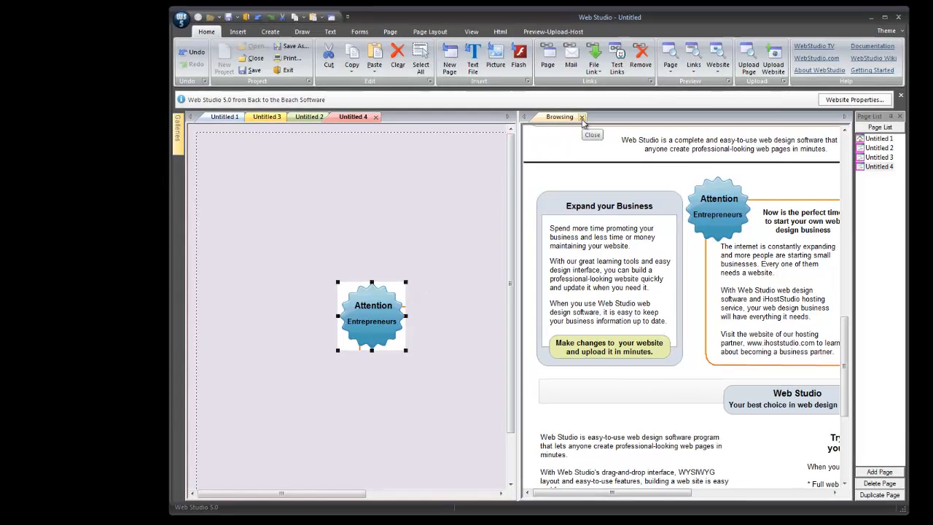
left_click(583, 117)
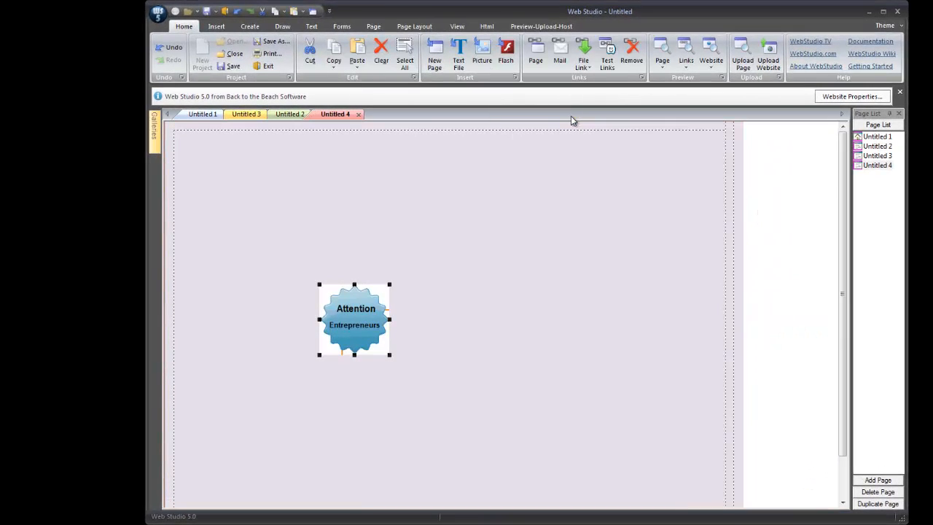
mouse_move(357, 338)
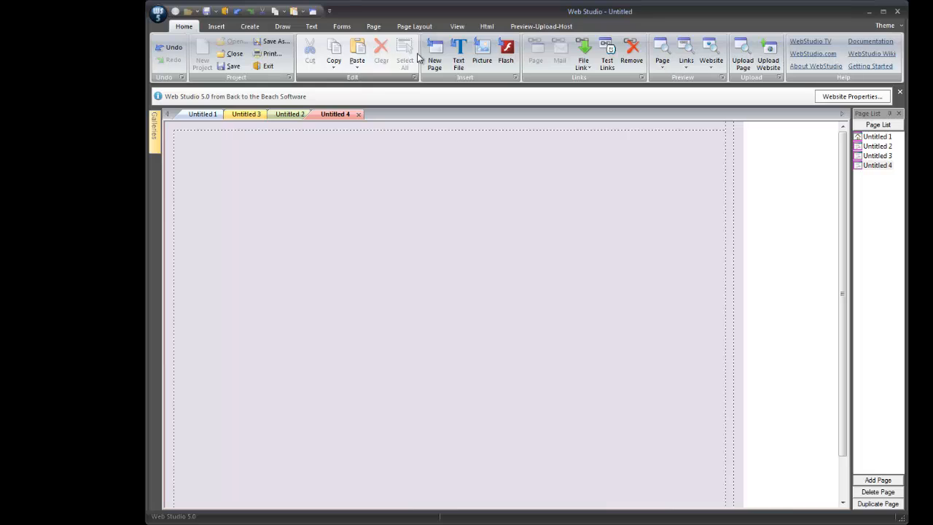
mouse_move(513, 284)
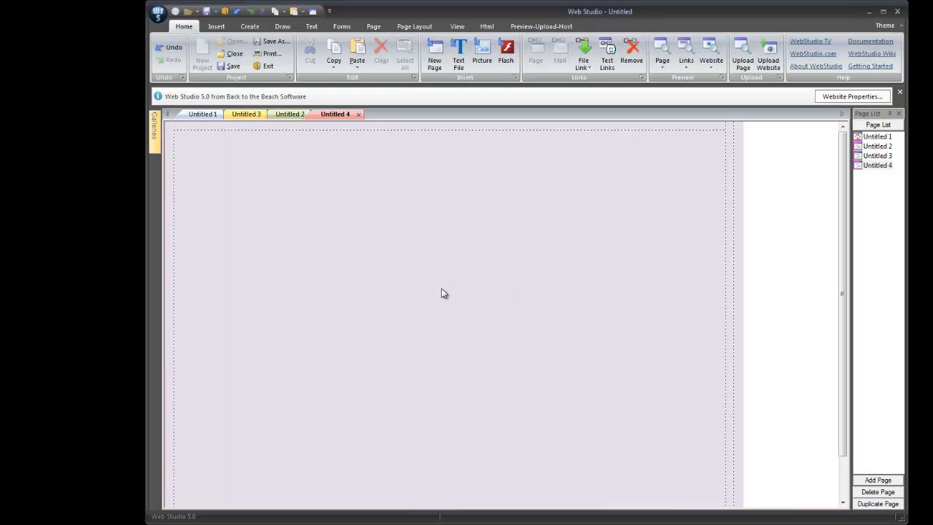
mouse_move(378, 303)
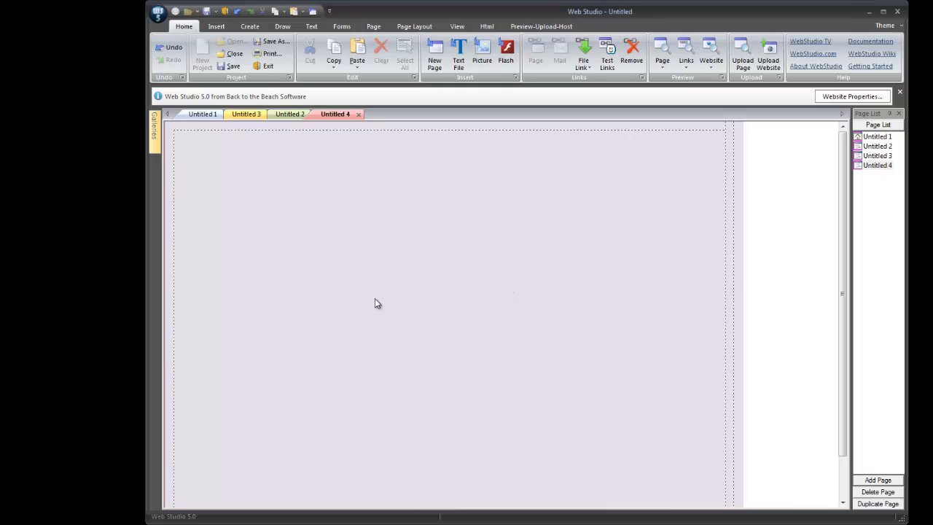
- Show the Photos gallery and place three snowy park photos on Untitled 4
left_click(154, 131)
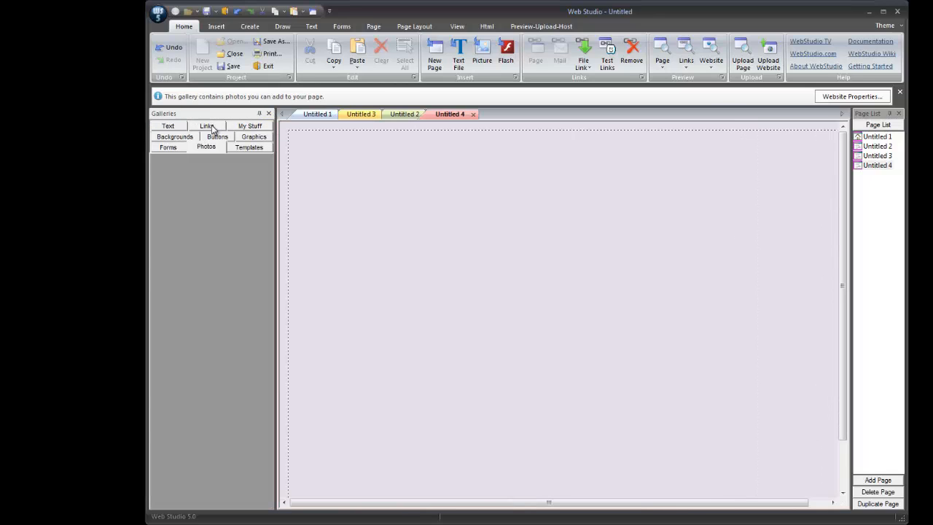
left_click(207, 145)
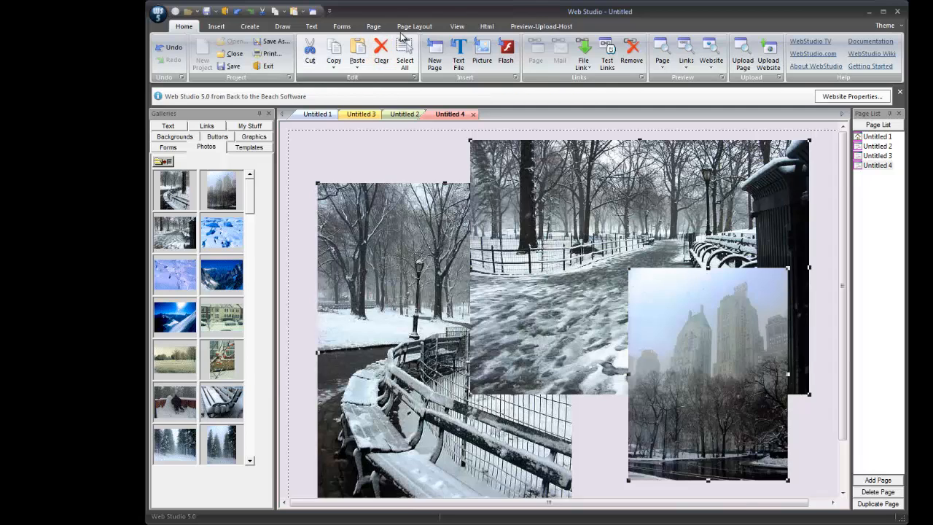
- Select the three snow photos and apply Make Equal Height from the Multiple Selected Objects menu
left_click(414, 27)
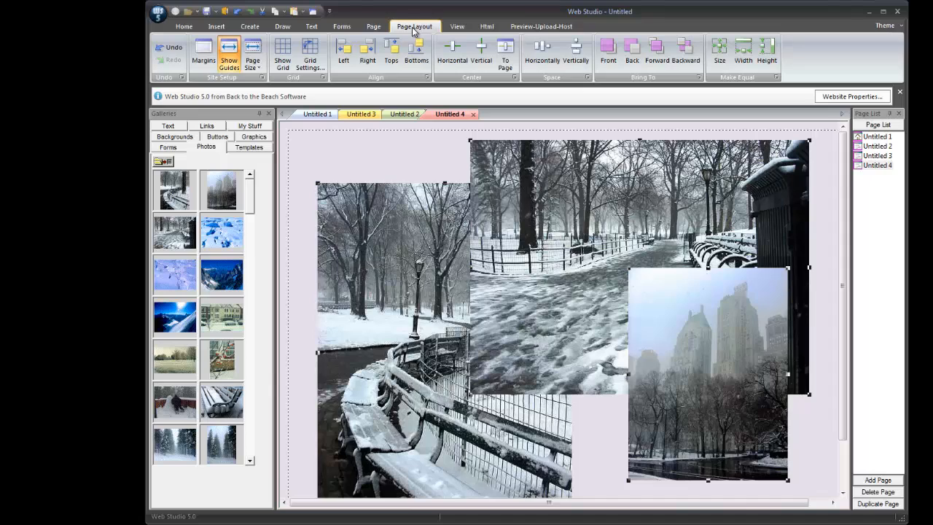
mouse_move(601, 84)
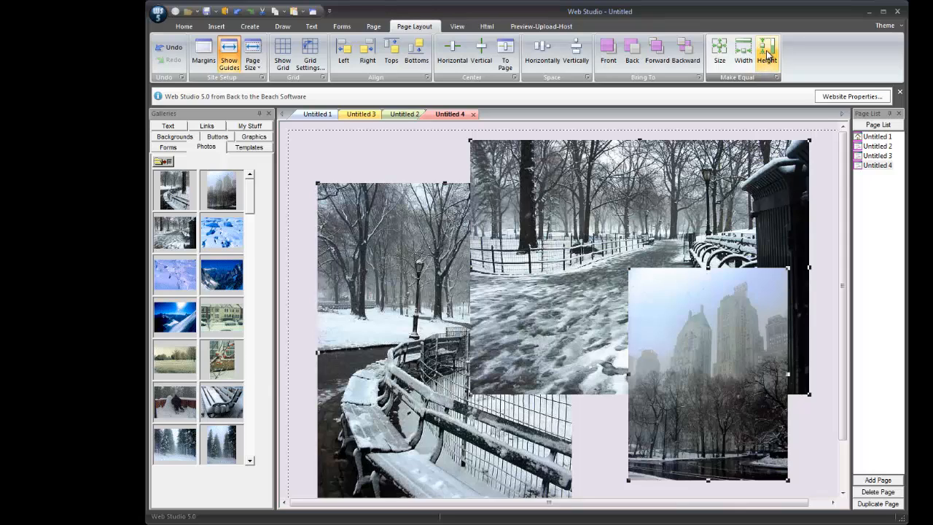
mouse_move(766, 53)
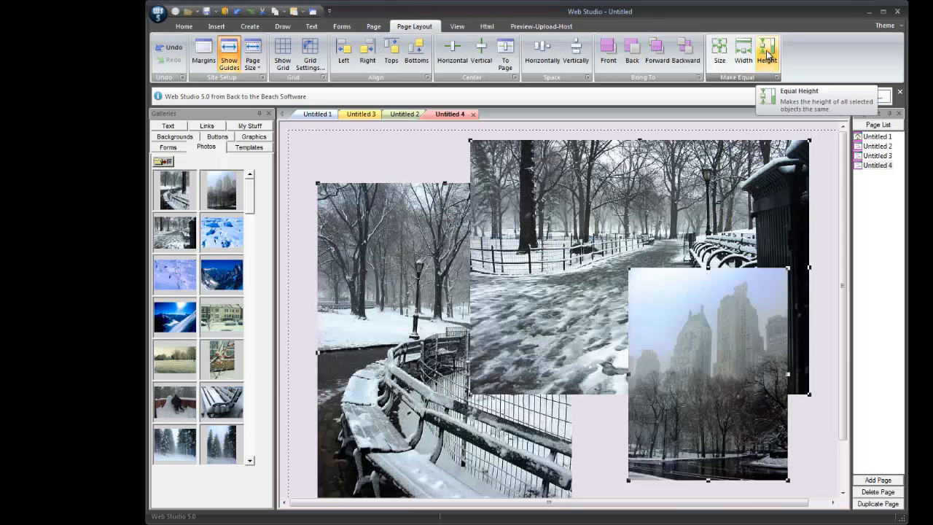
mouse_move(702, 294)
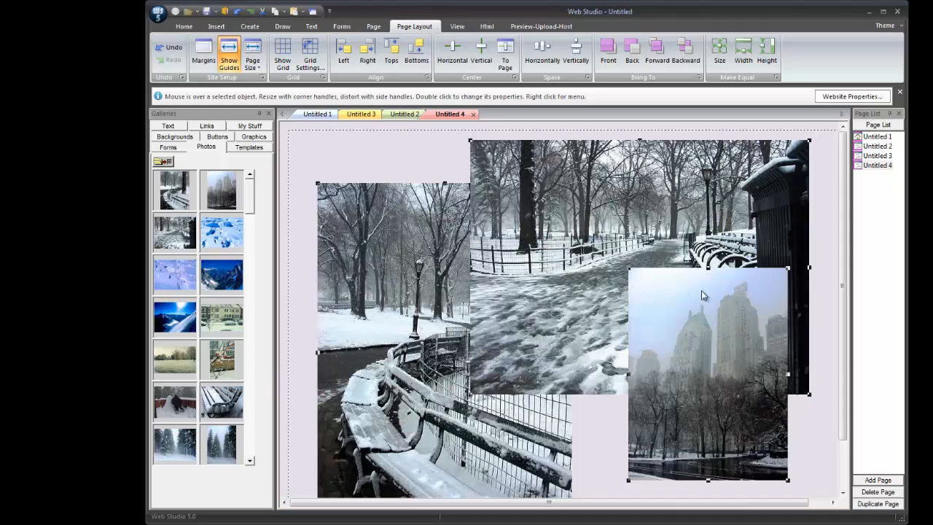
mouse_move(650, 326)
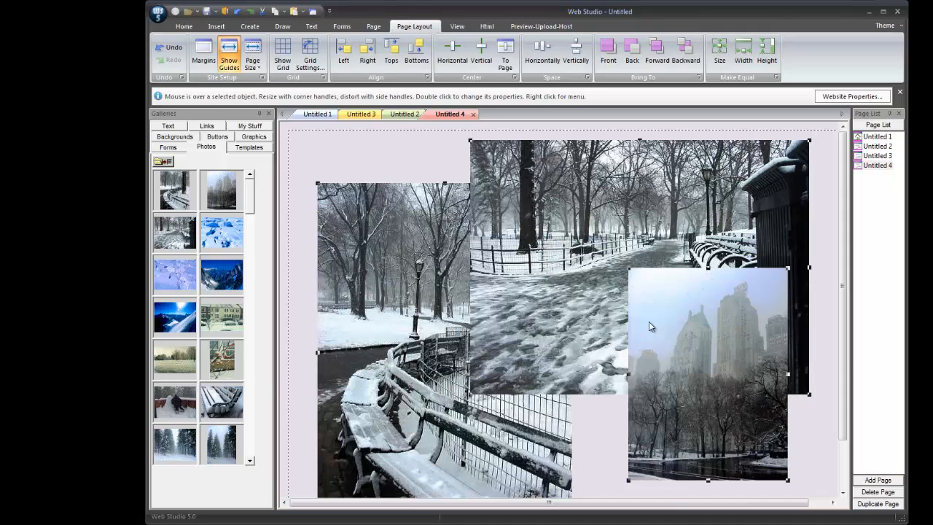
right_click(707, 329)
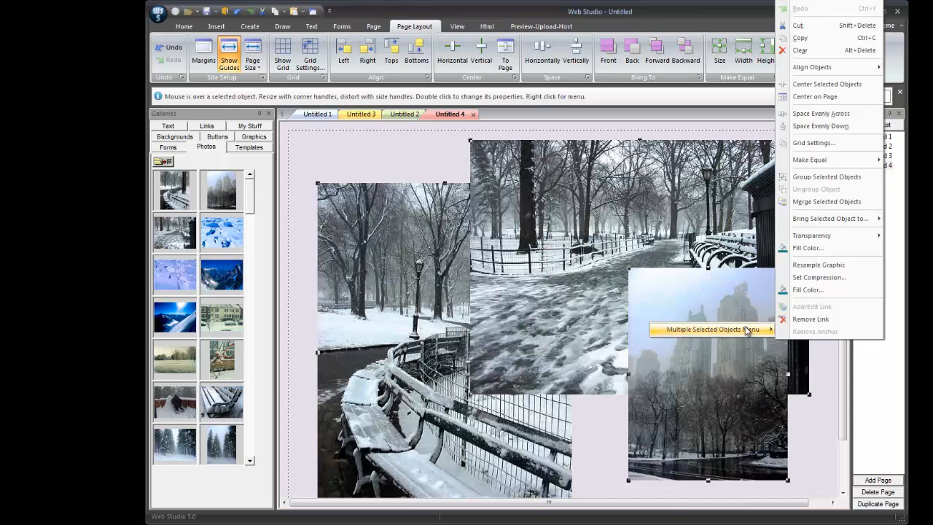
mouse_move(809, 158)
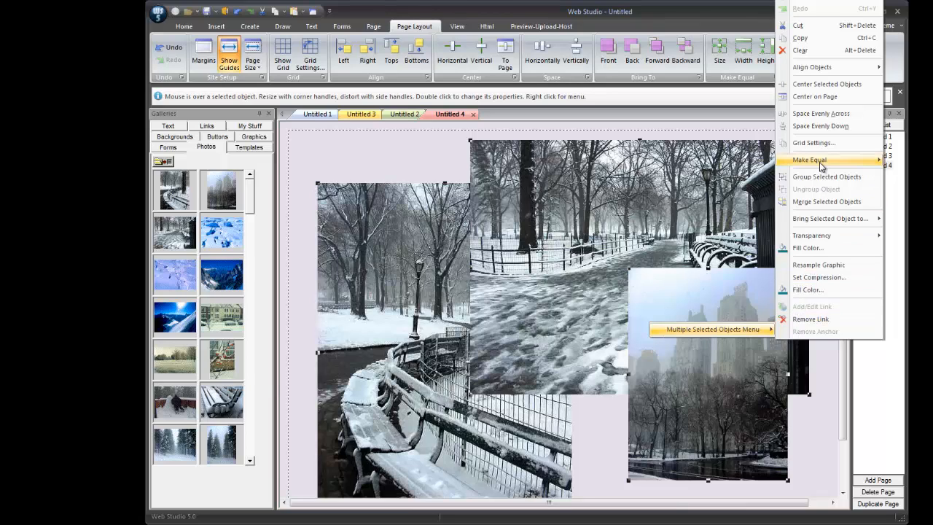
mouse_move(809, 159)
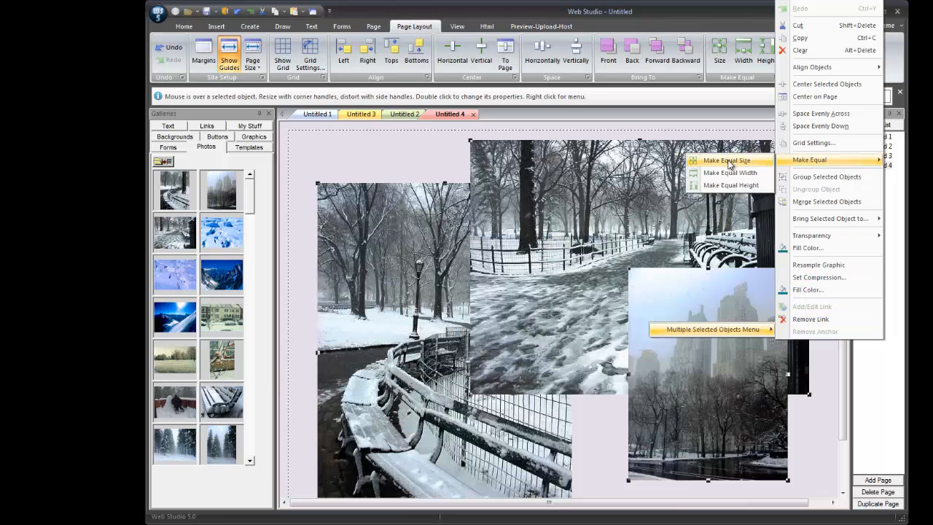
mouse_move(732, 183)
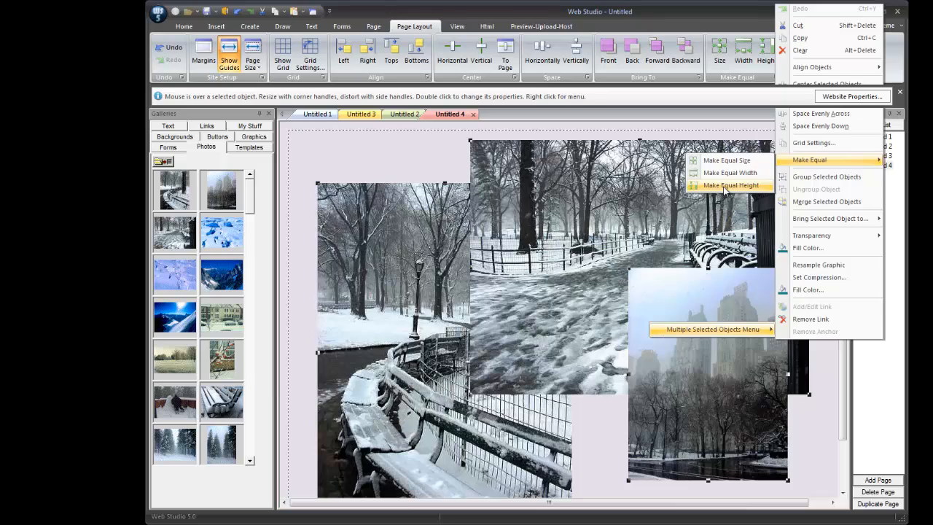
left_click(731, 184)
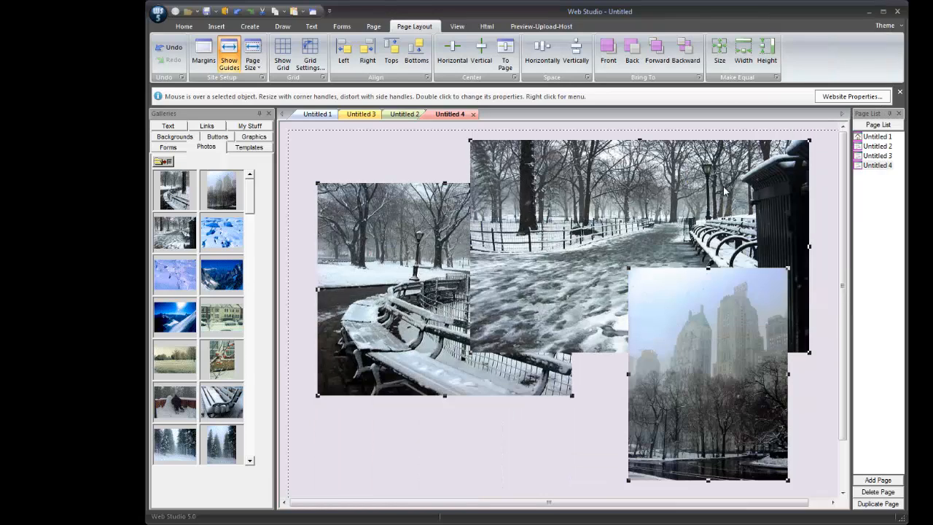
mouse_move(717, 207)
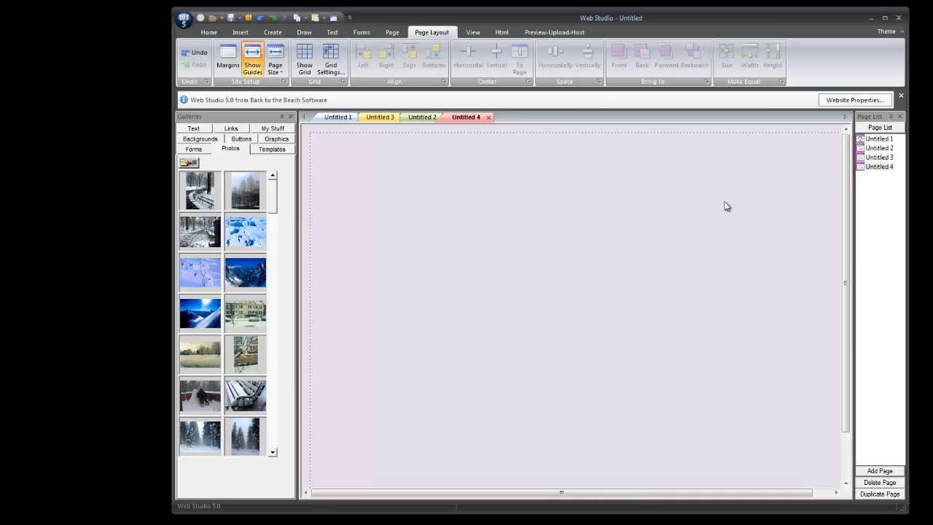
mouse_move(657, 224)
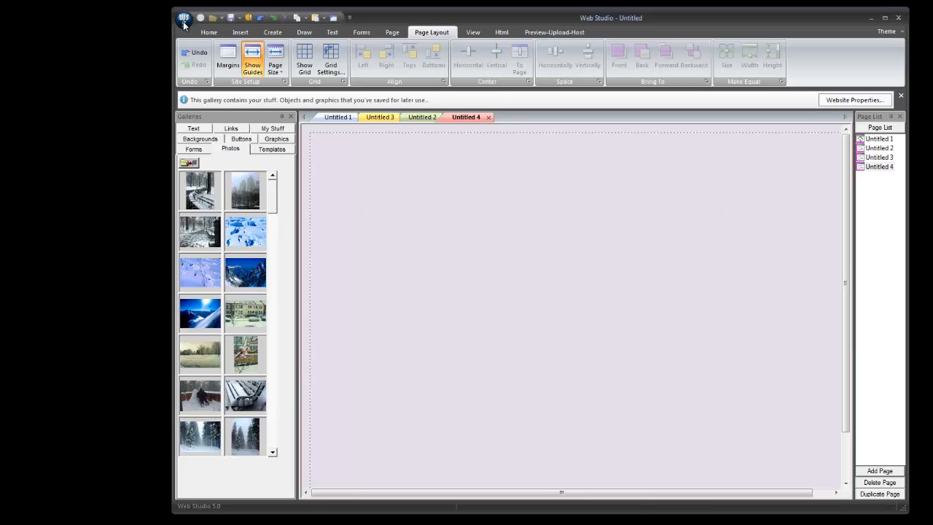
left_click(184, 18)
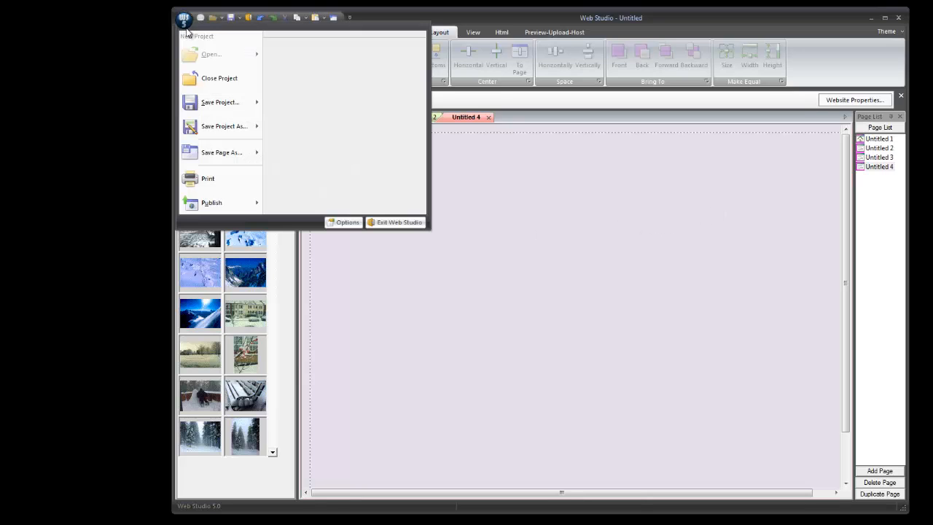
mouse_move(207, 178)
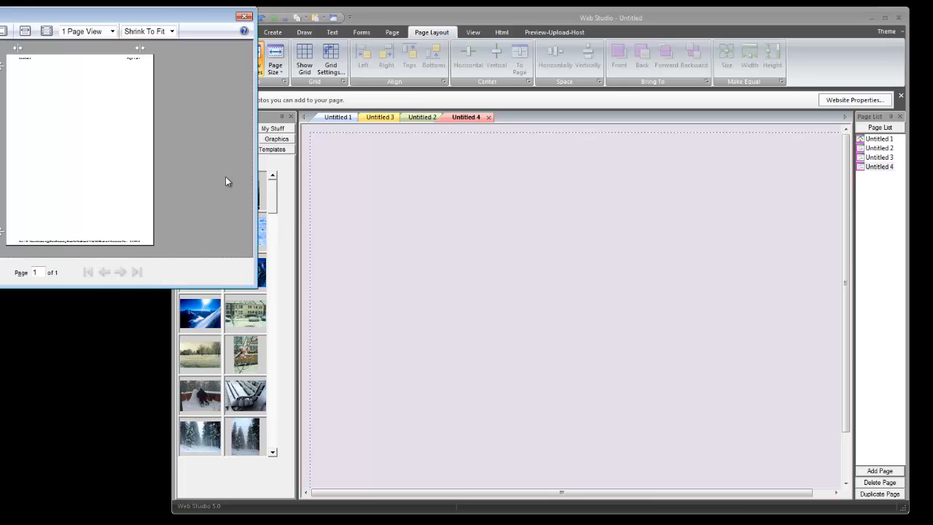
mouse_move(115, 20)
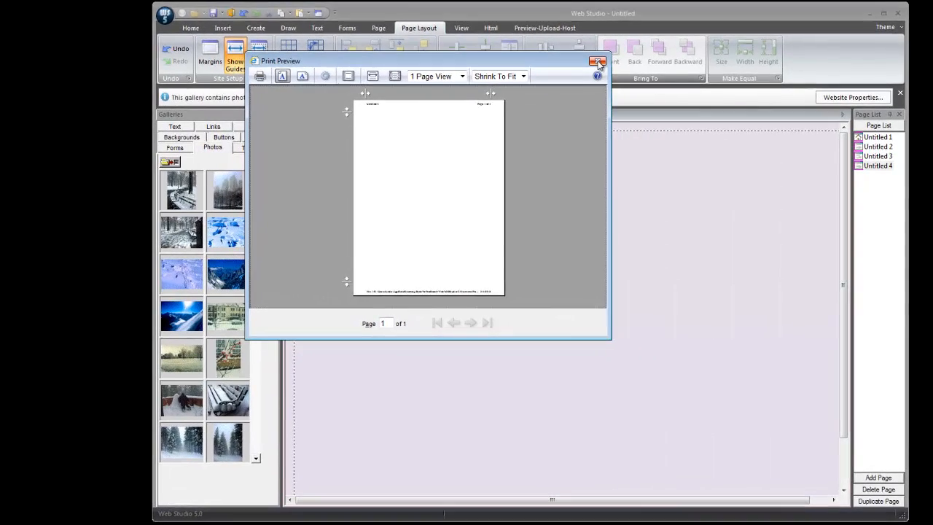
left_click(598, 62)
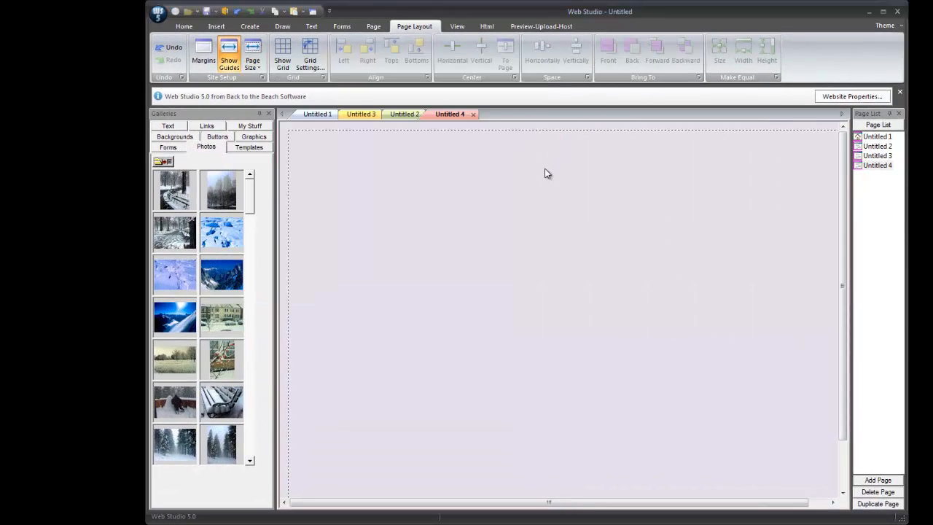